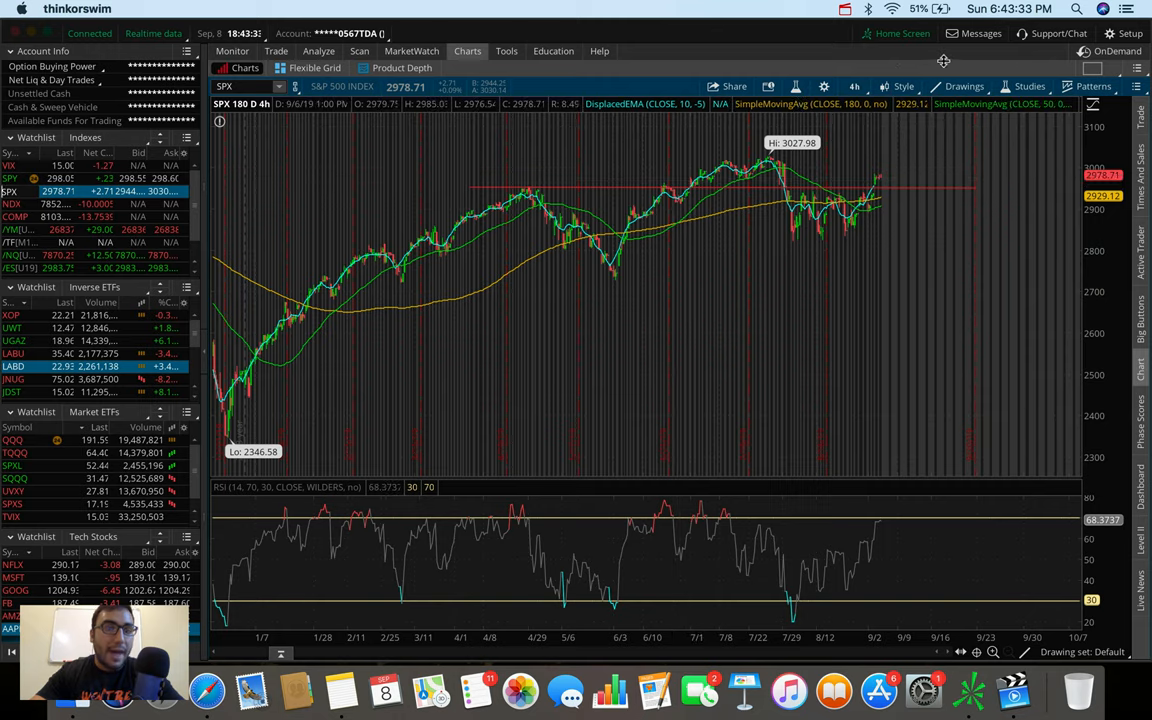
# Switch the SPX chart to the 5 D : 5m time frame from Favorites.
pyautogui.click(861, 86)
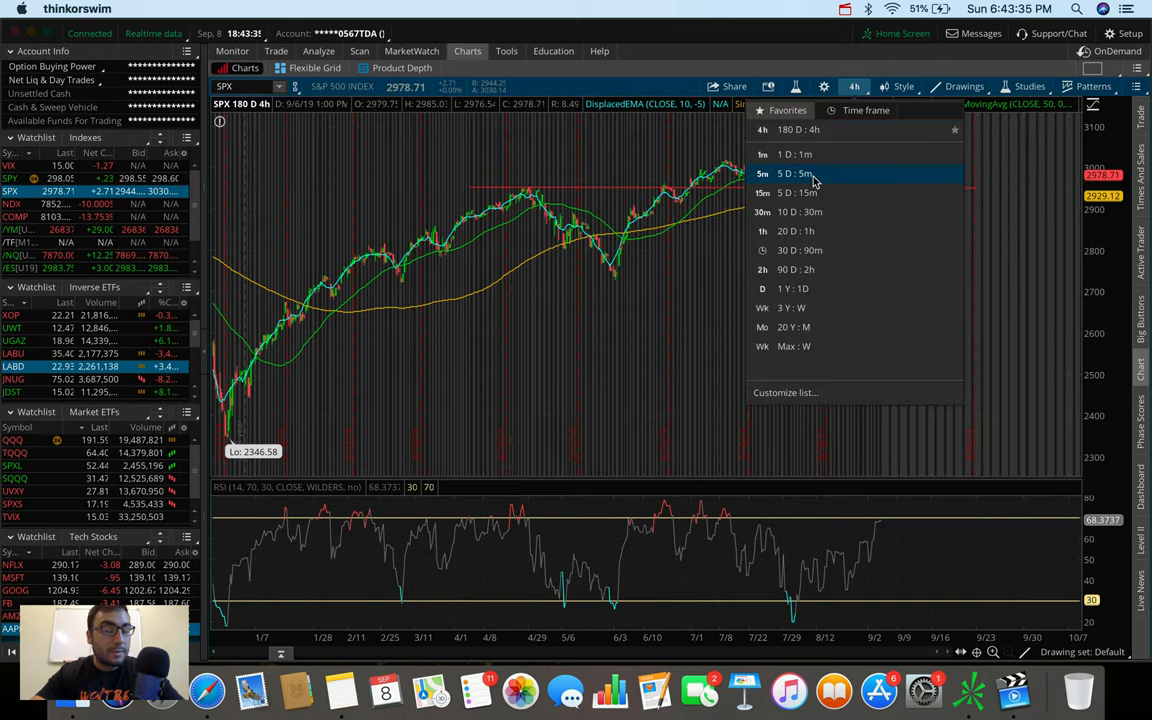
pyautogui.click(805, 174)
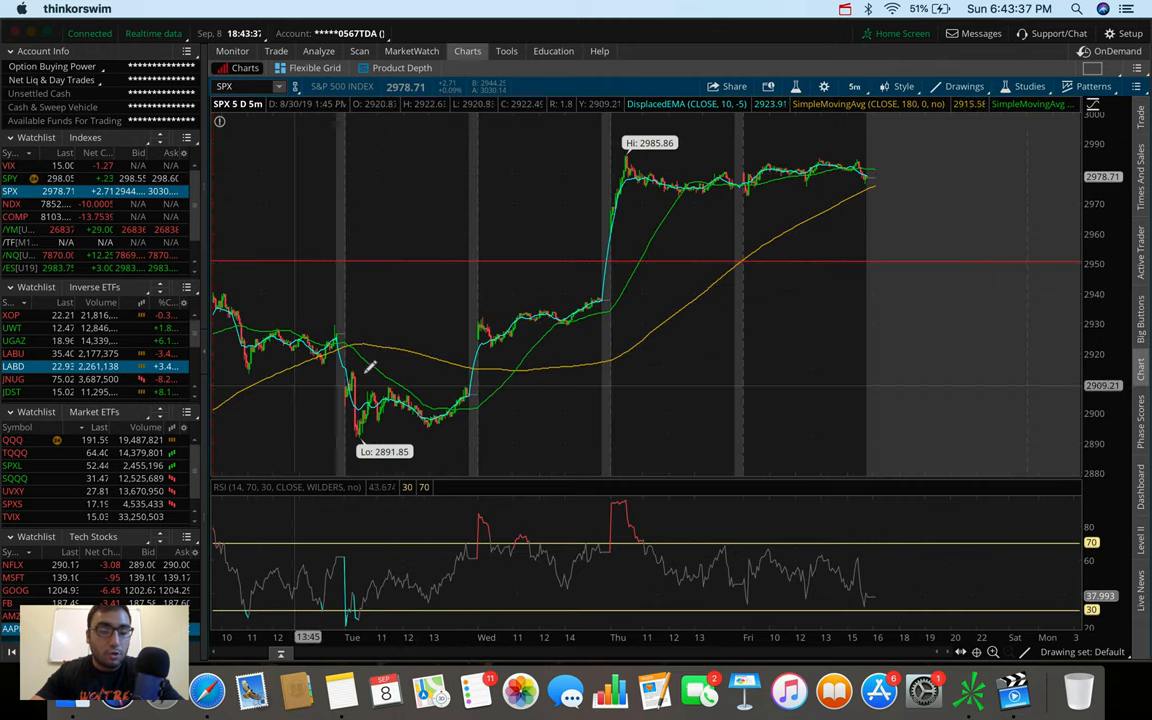
pyautogui.moveTo(323, 312)
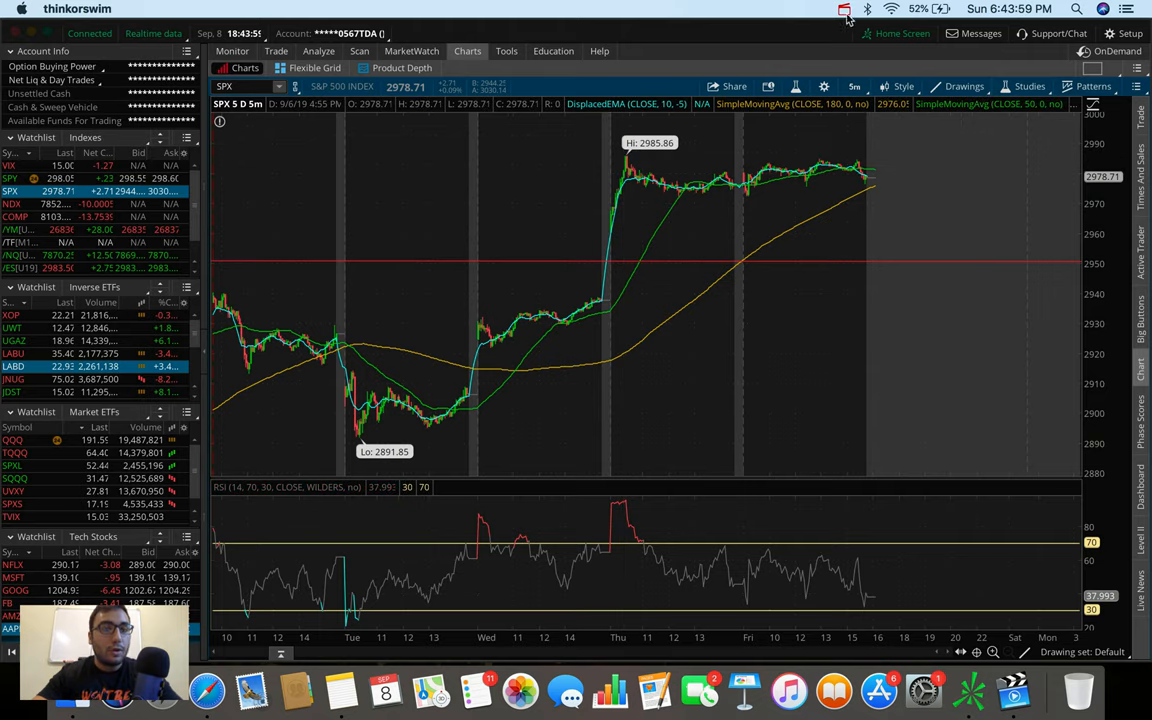
# Set the SPX chart back to the 180 D : 4h time frame.
pyautogui.click(854, 86)
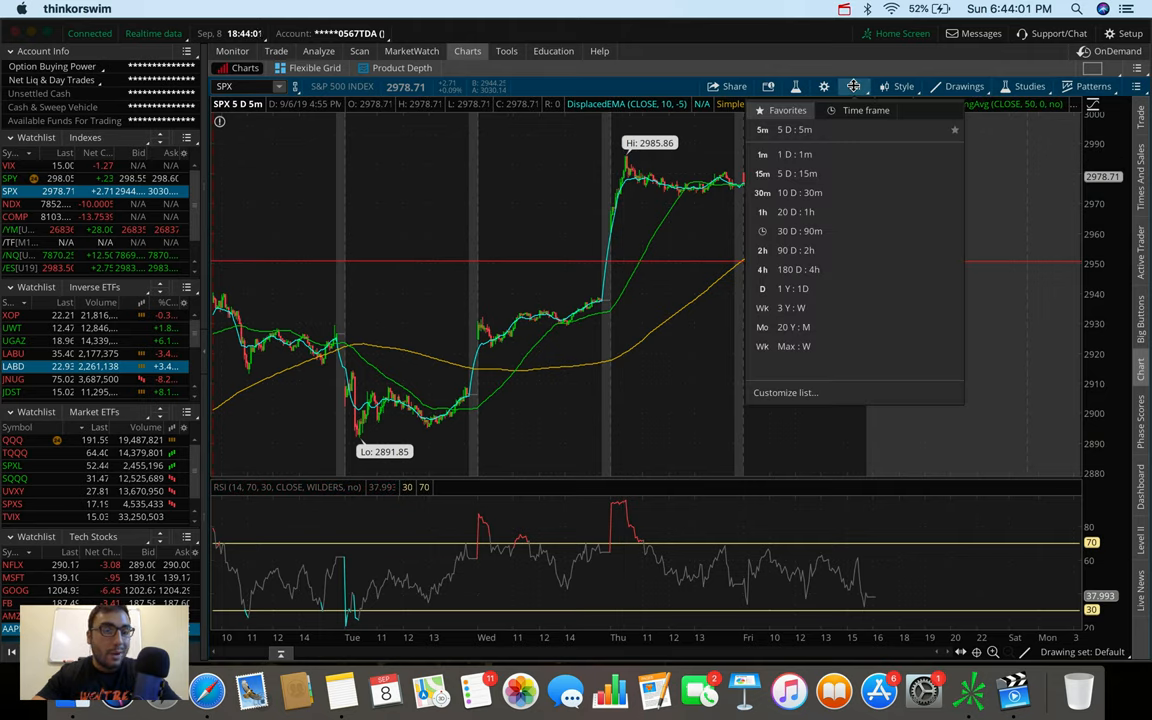
pyautogui.moveTo(818, 269)
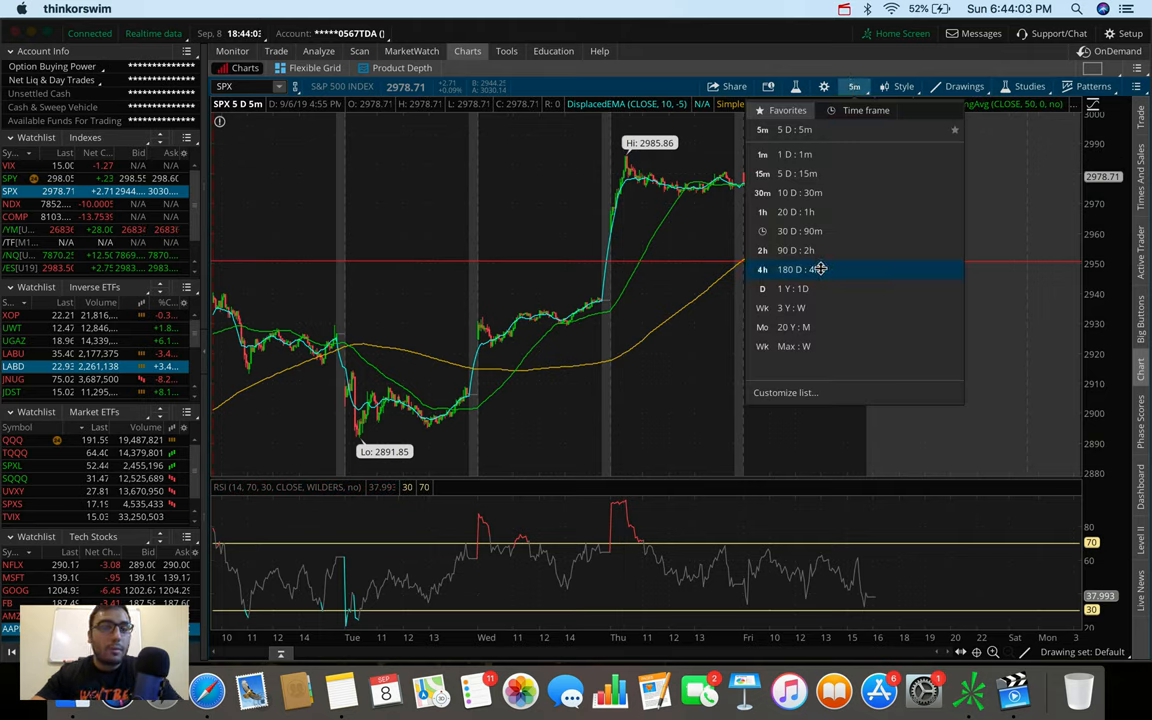
pyautogui.click(800, 269)
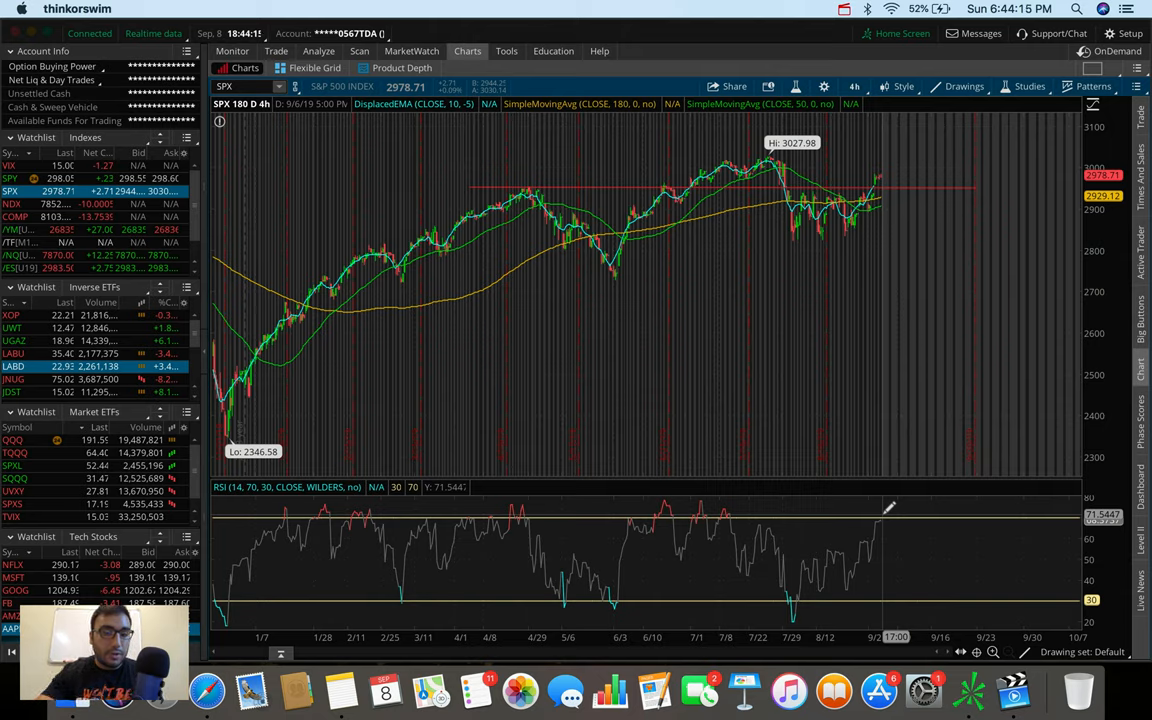
pyautogui.moveTo(903, 555)
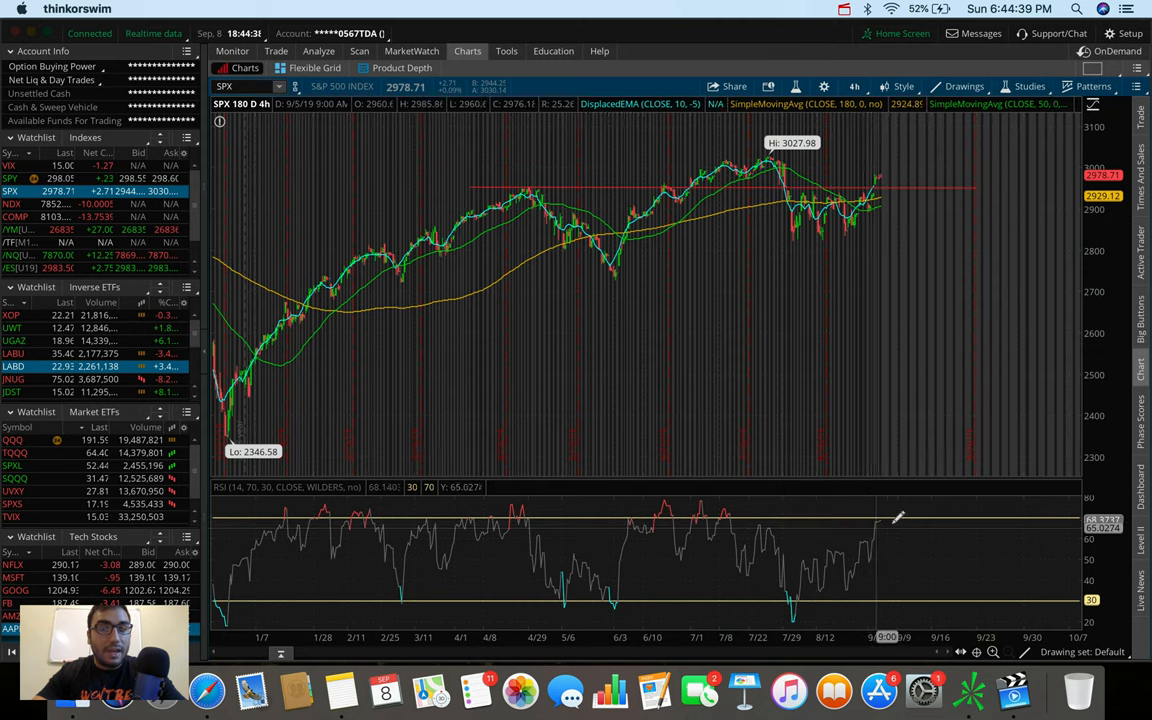
pyautogui.moveTo(893, 180)
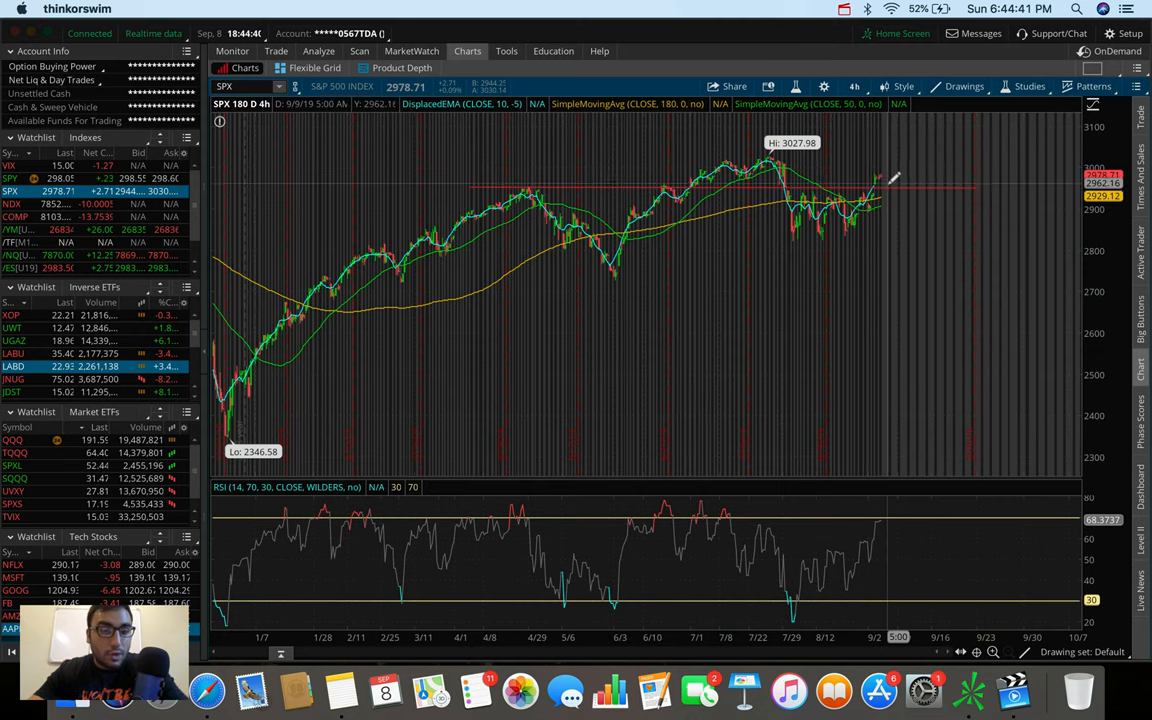
pyautogui.moveTo(890, 180)
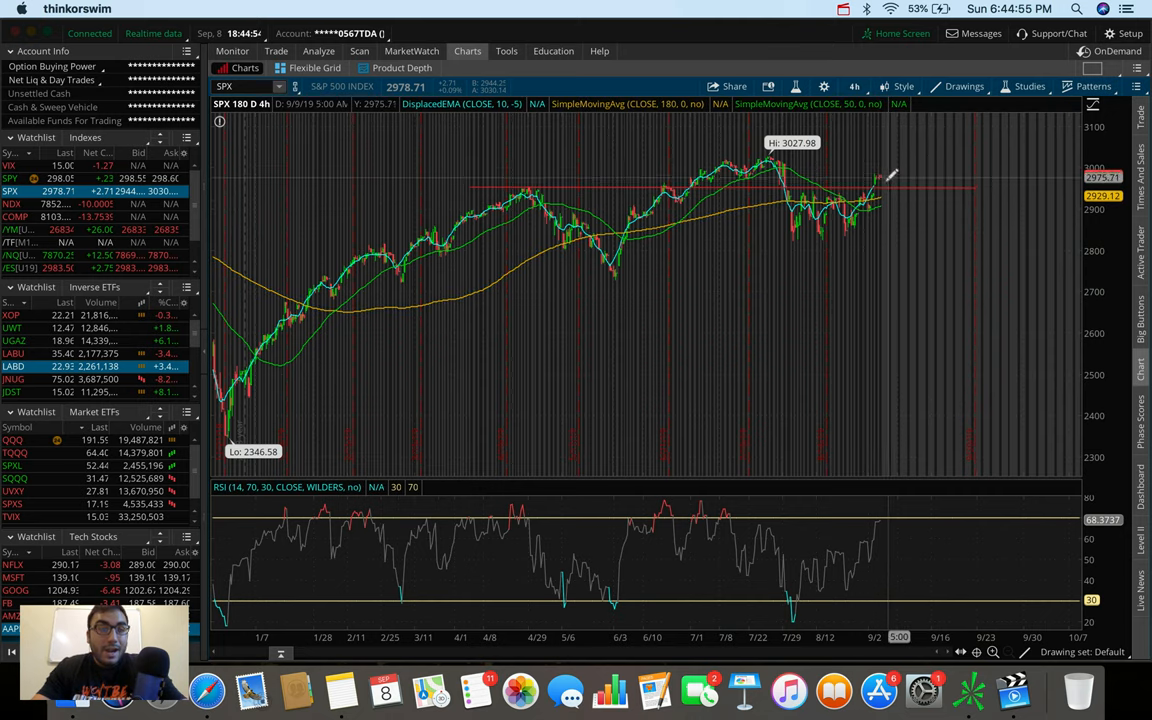
pyautogui.moveTo(895, 180)
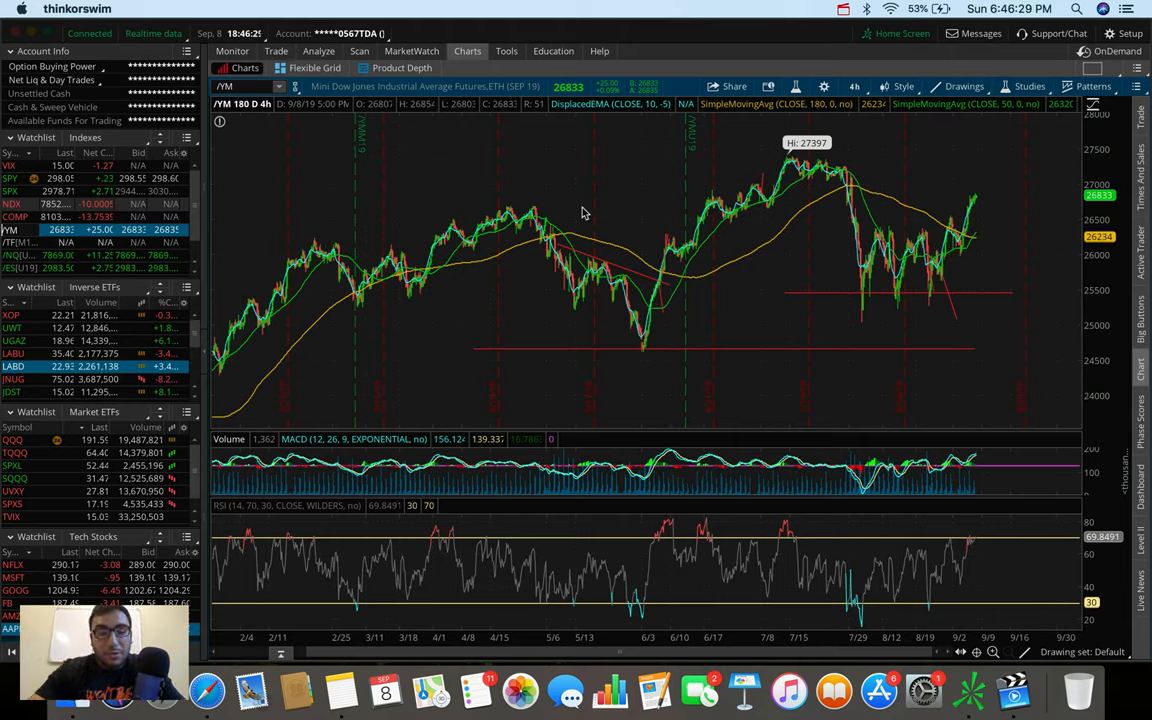
pyautogui.moveTo(620, 187)
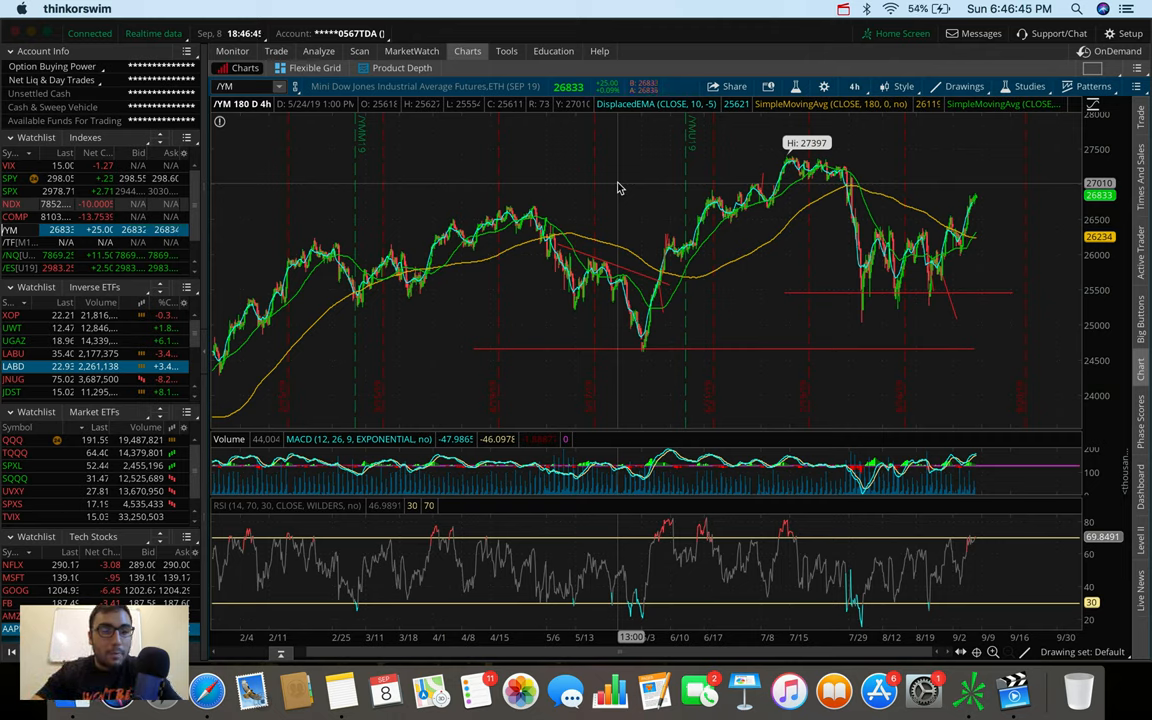
pyautogui.moveTo(978, 168)
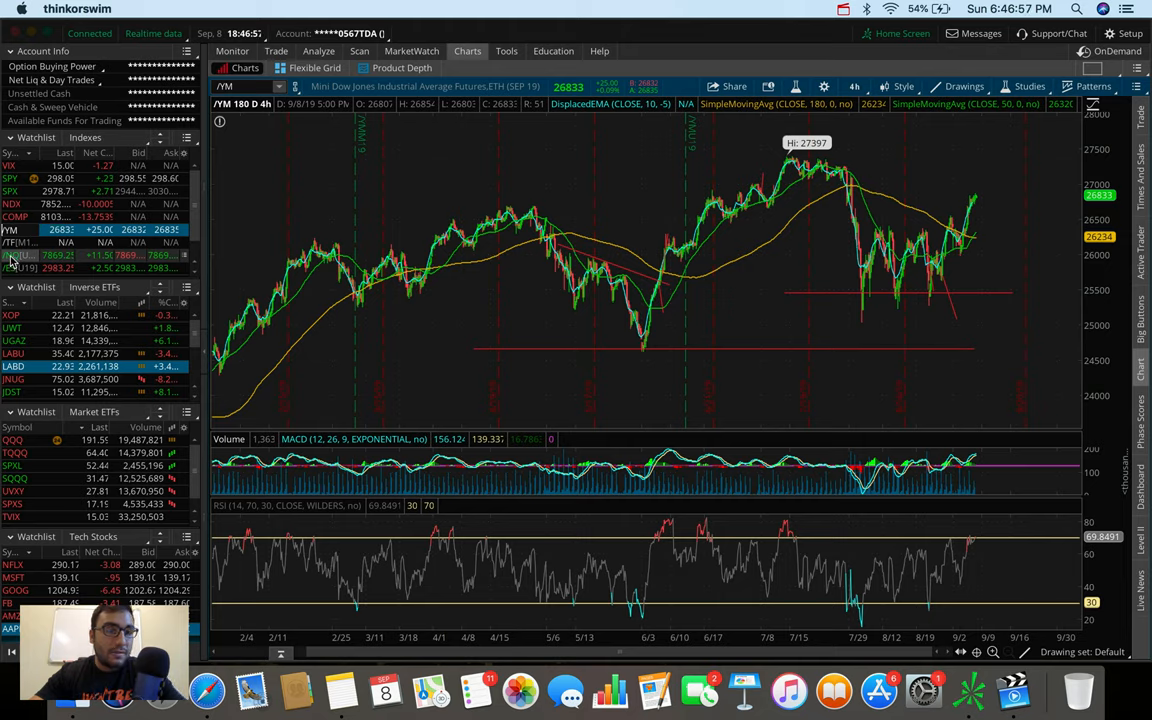
pyautogui.moveTo(45, 268)
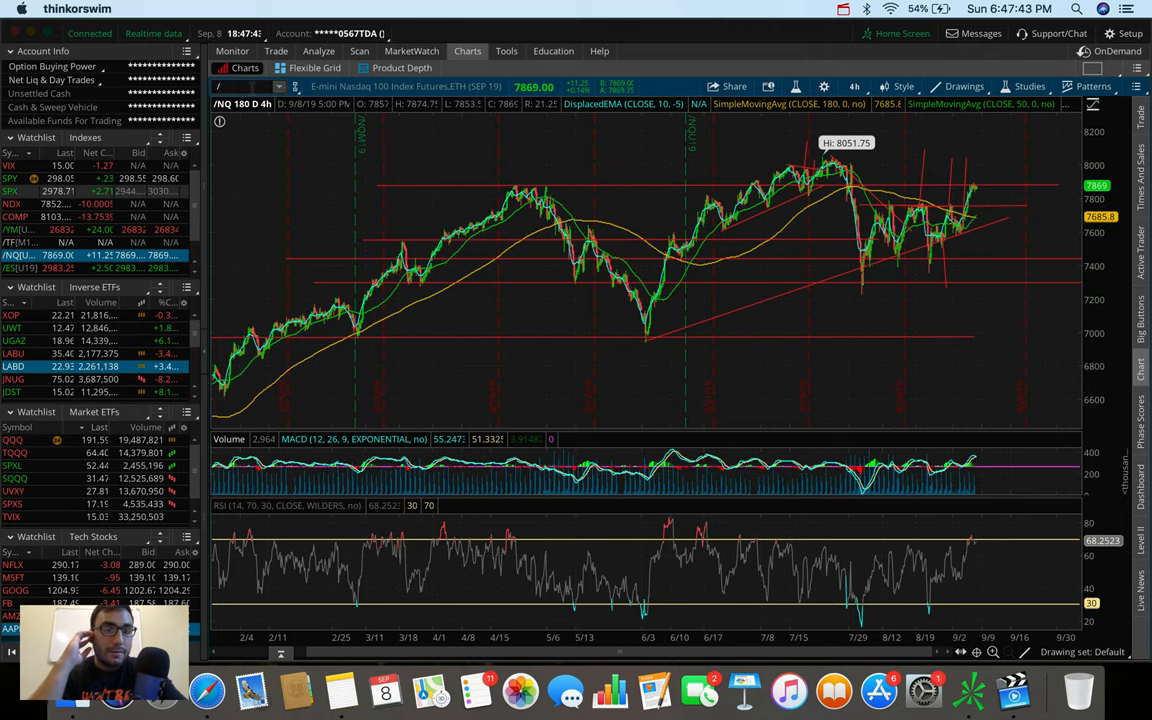
# Load natural gas futures /NG as the chart symbol.
pyautogui.write('/NG')
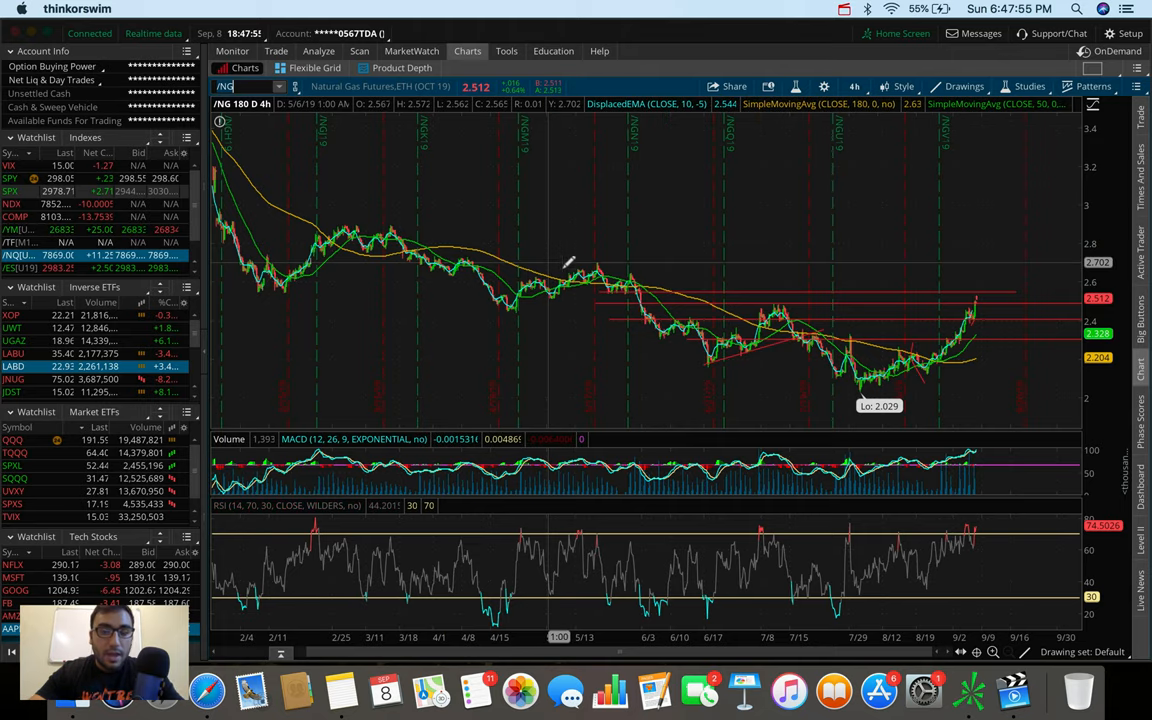
pyautogui.moveTo(926, 315)
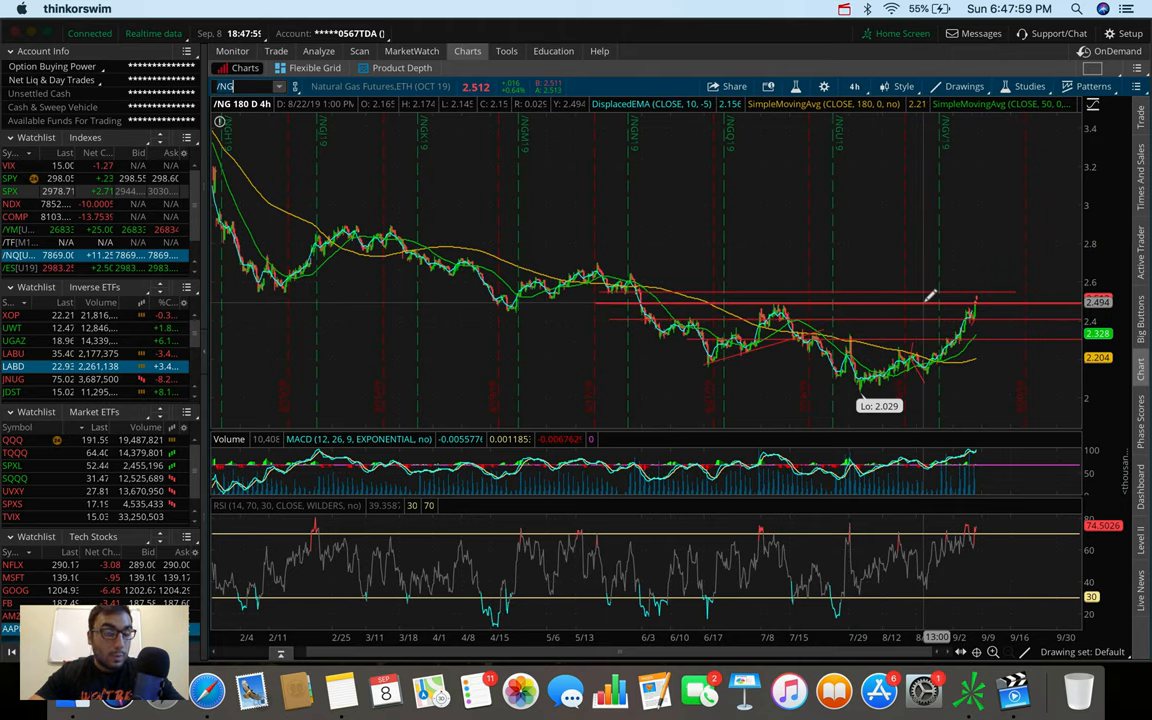
pyautogui.moveTo(960, 295)
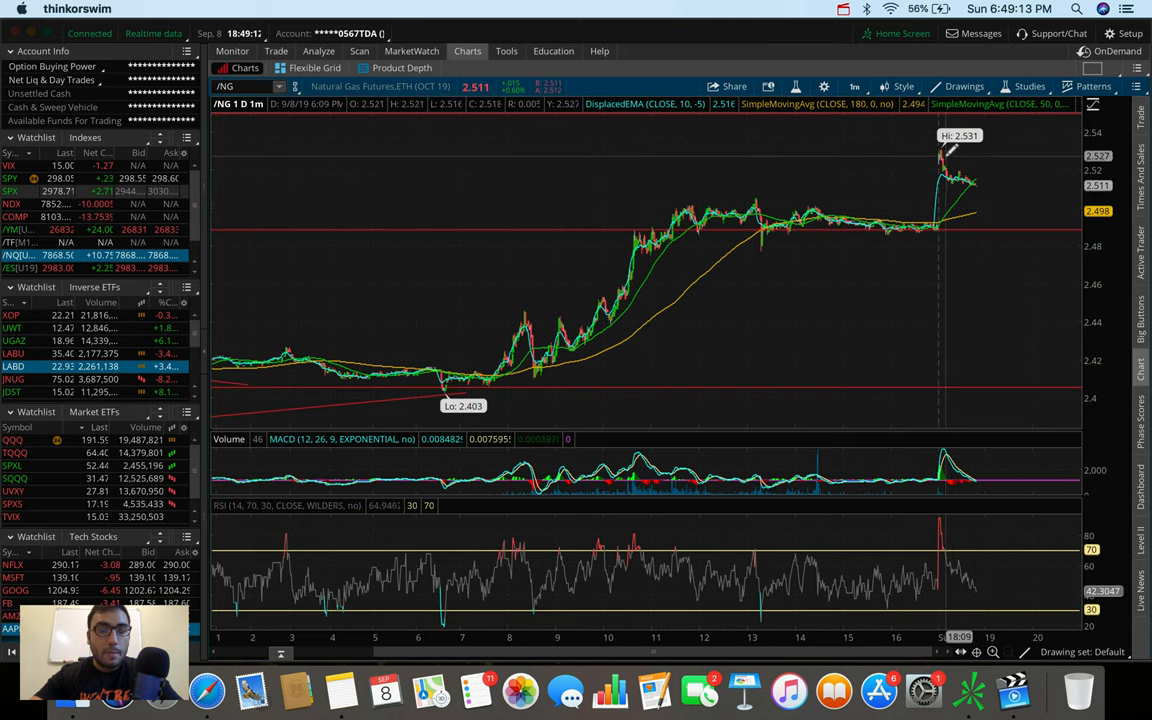
# Change the natural gas chart to the 90 D : 2h time frame.
pyautogui.click(877, 87)
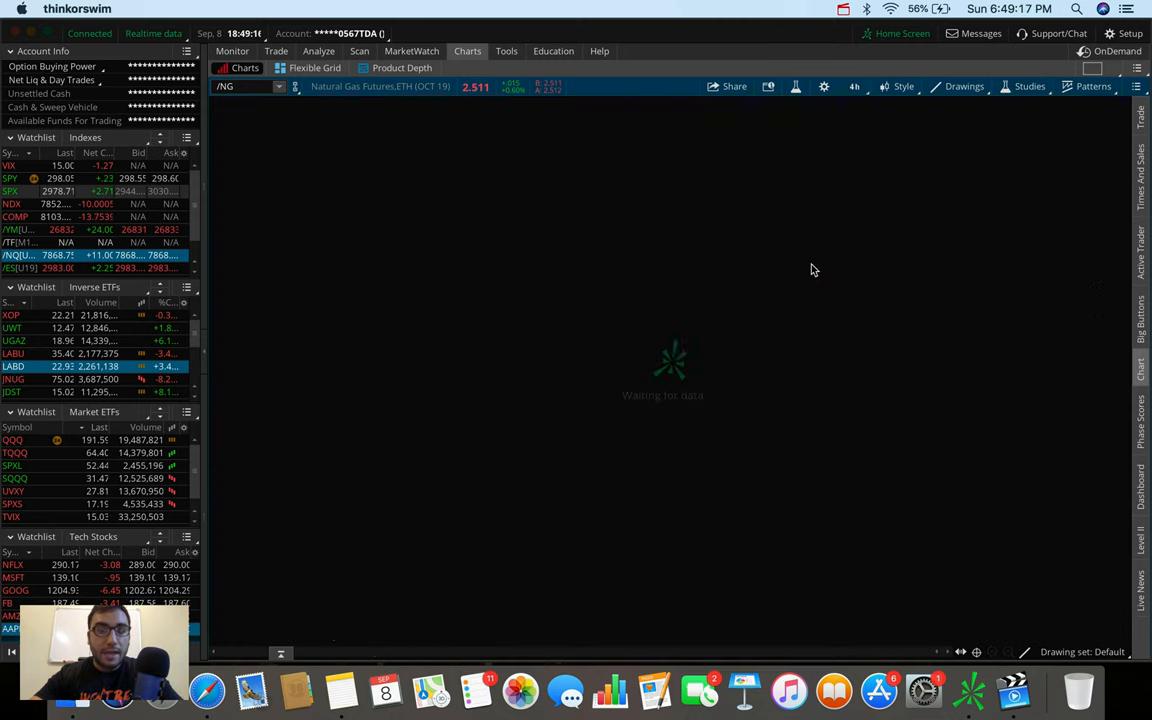
pyautogui.click(855, 87)
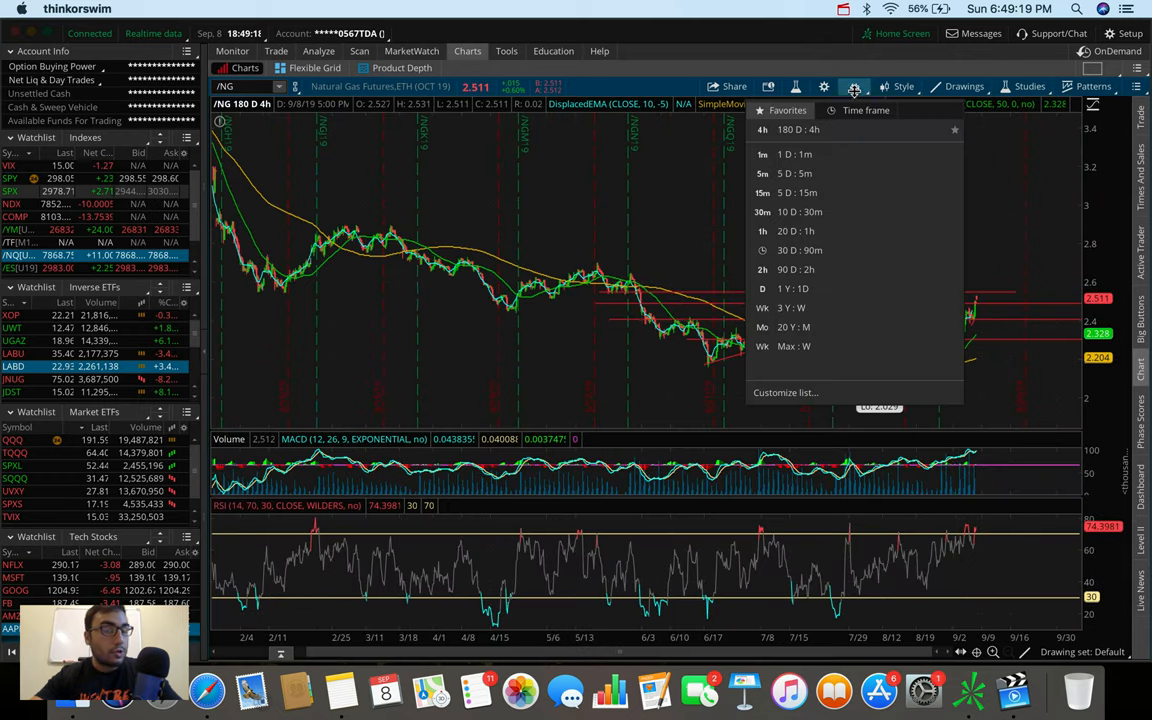
pyautogui.click(782, 269)
pyautogui.write('UGAZ')
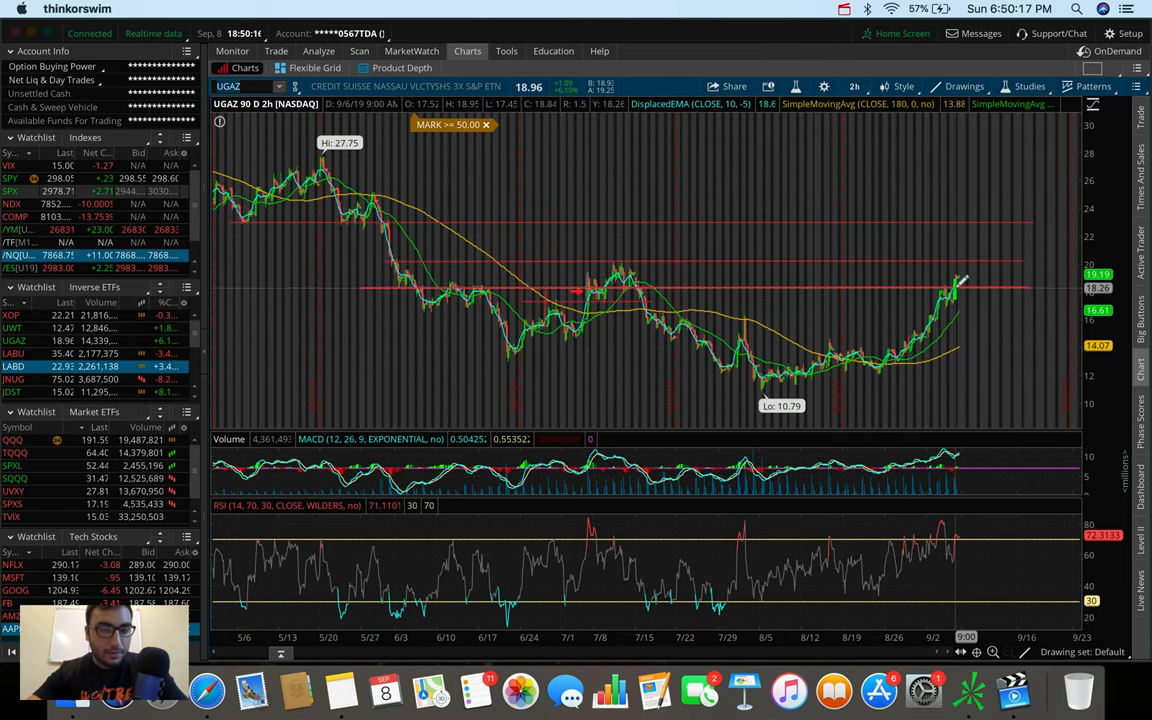
pyautogui.moveTo(962, 251)
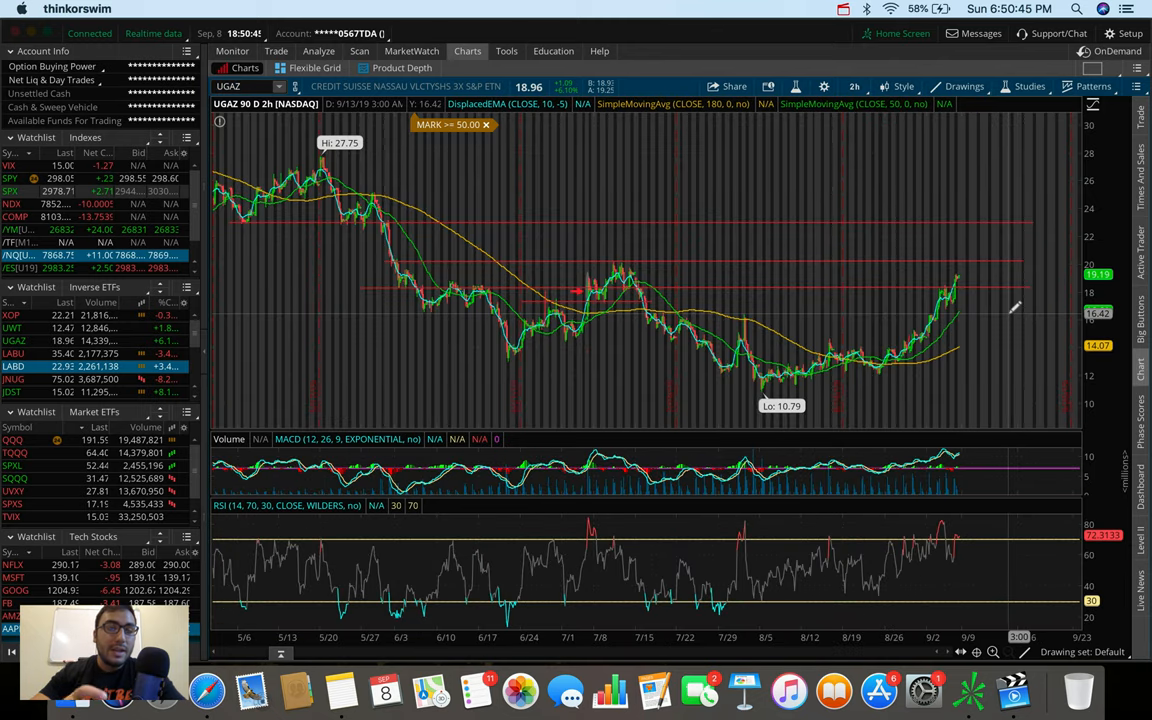
pyautogui.moveTo(972, 268)
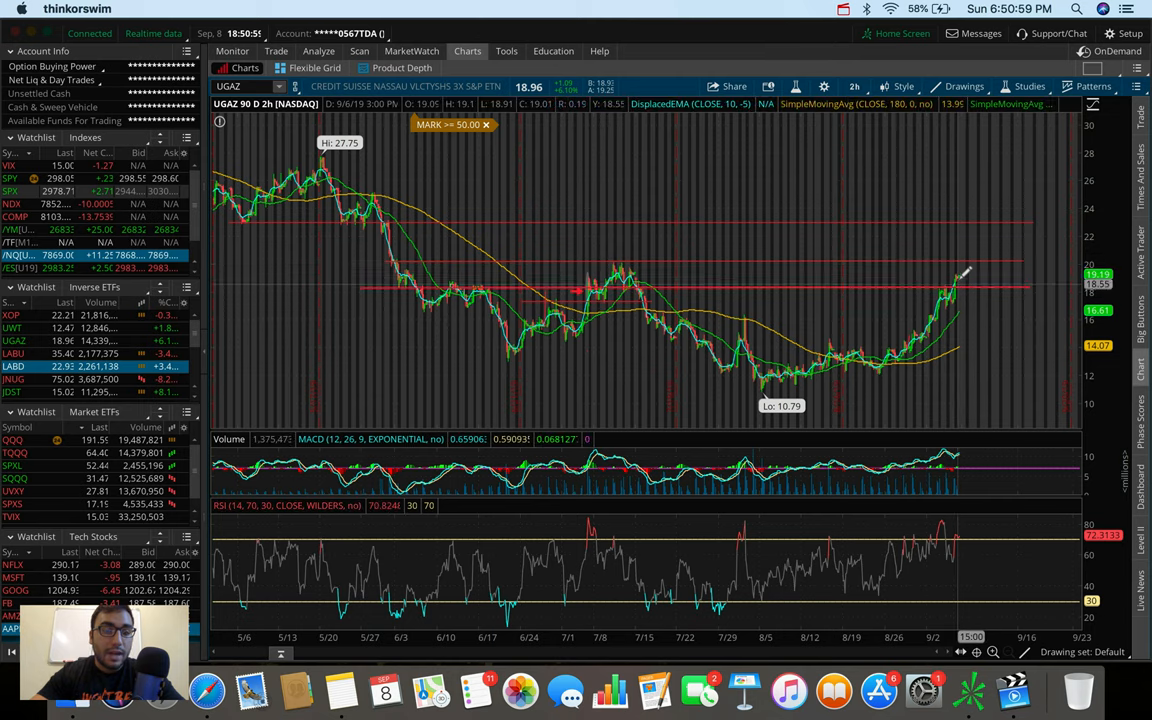
pyautogui.moveTo(963, 243)
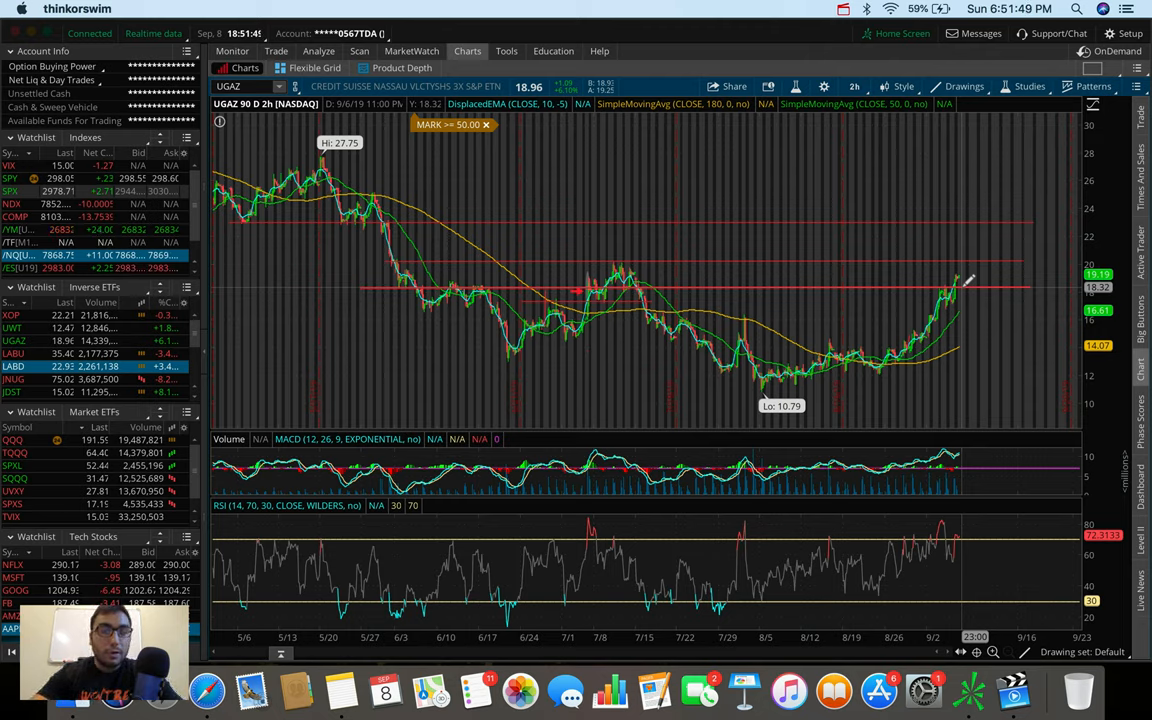
pyautogui.moveTo(966, 268)
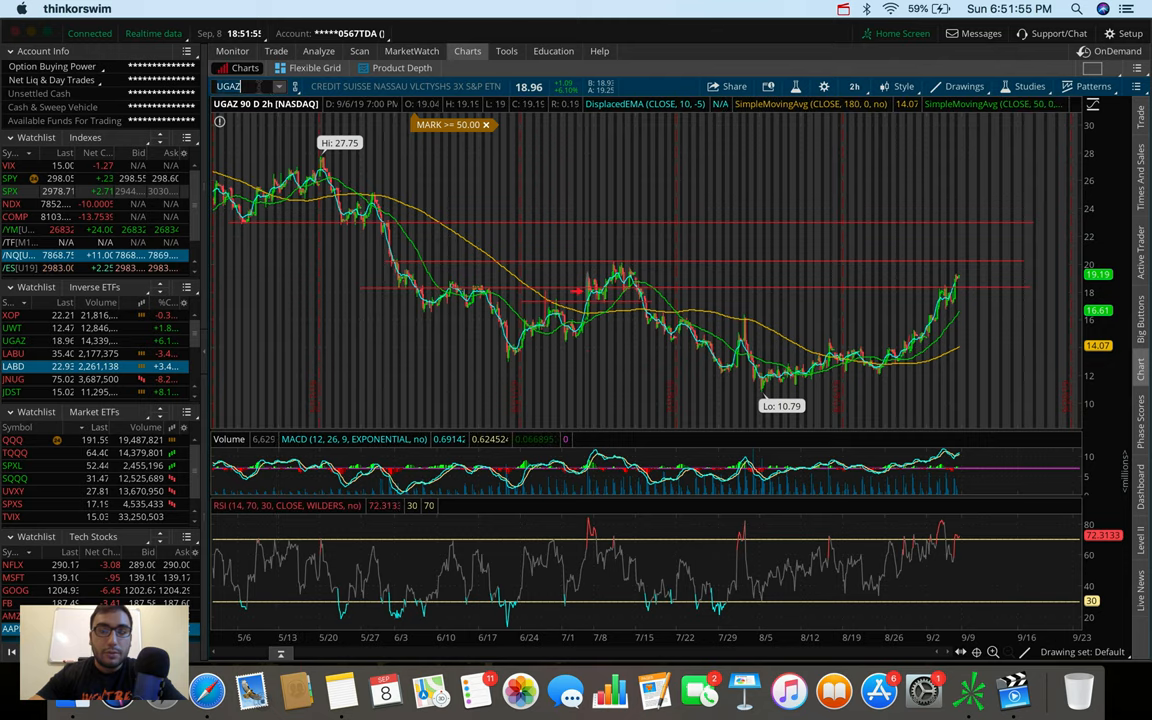
# Load /NG and show it on the 180 D : 4h time frame.
pyautogui.write('/NG')
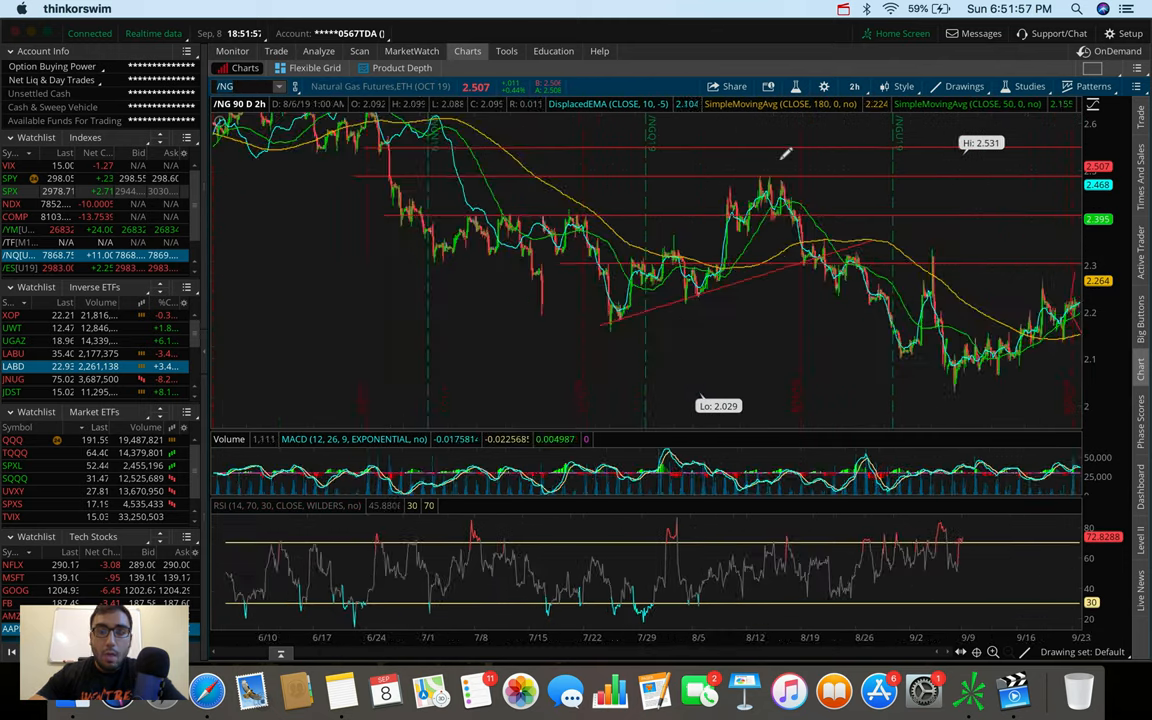
pyautogui.click(854, 86)
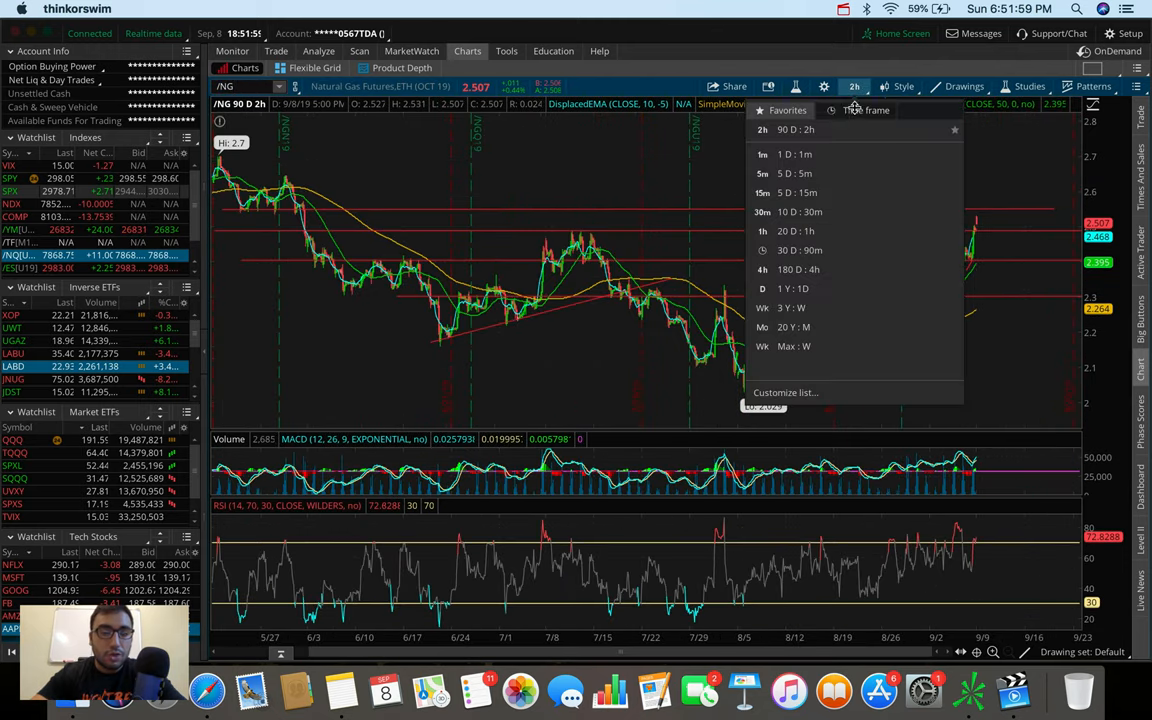
pyautogui.click(792, 269)
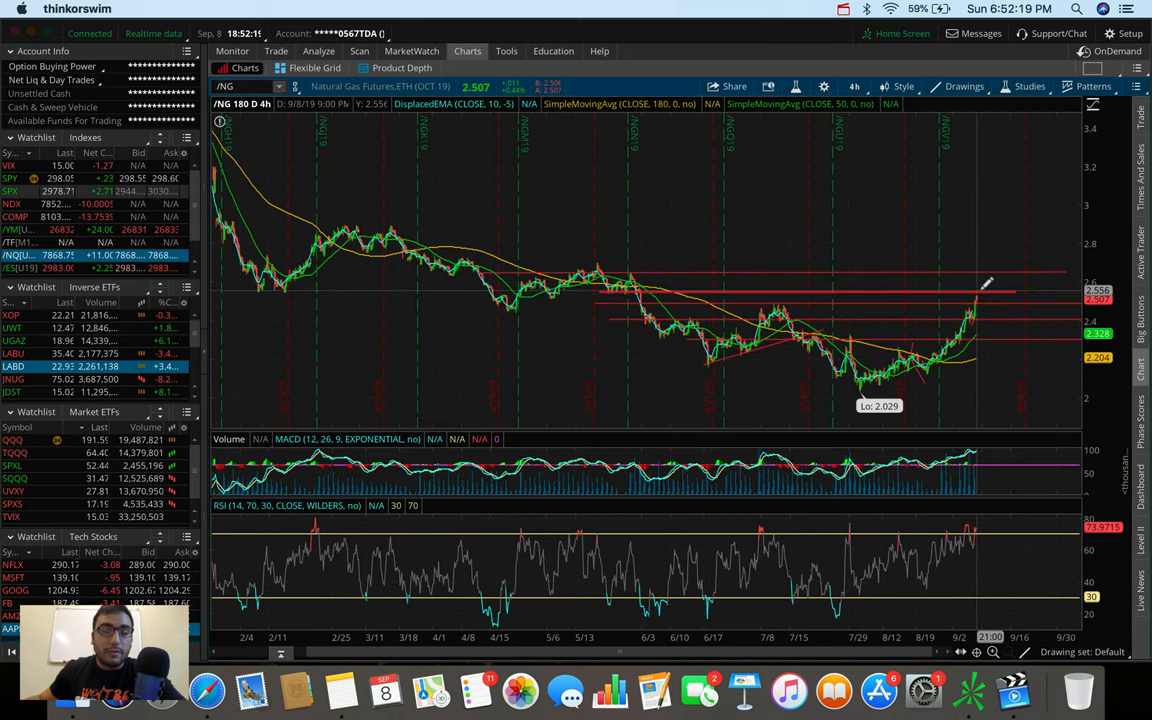
pyautogui.moveTo(996, 299)
pyautogui.write('JNU')
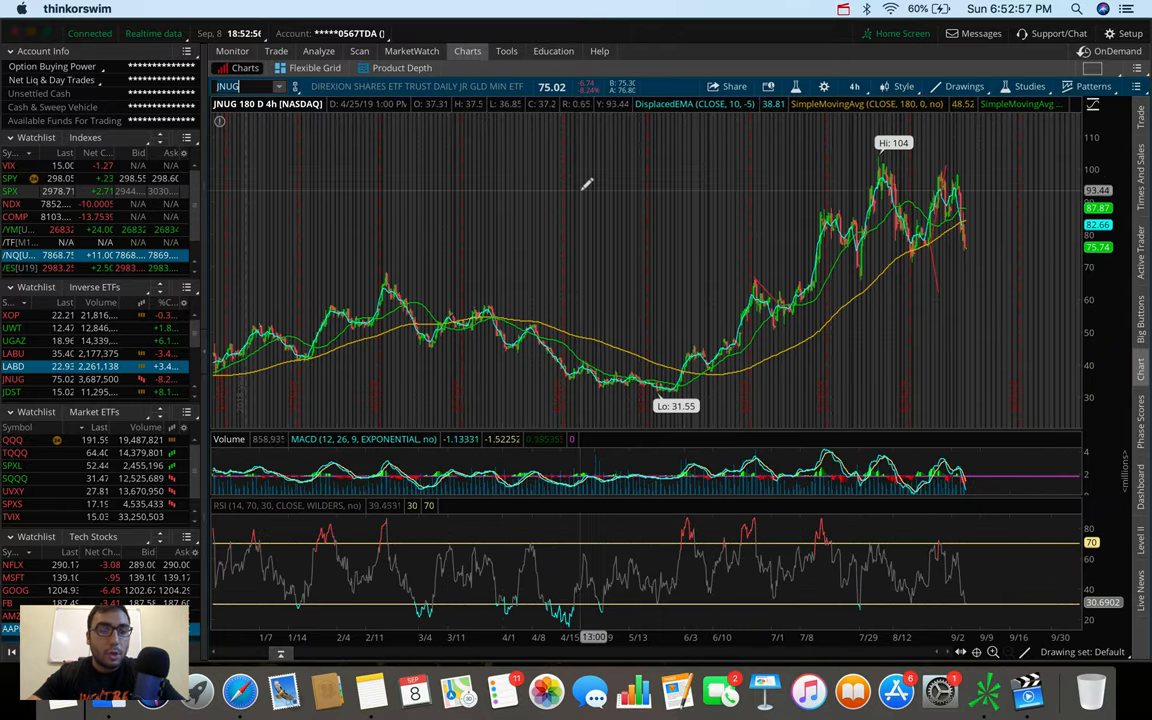
pyautogui.moveTo(806, 217)
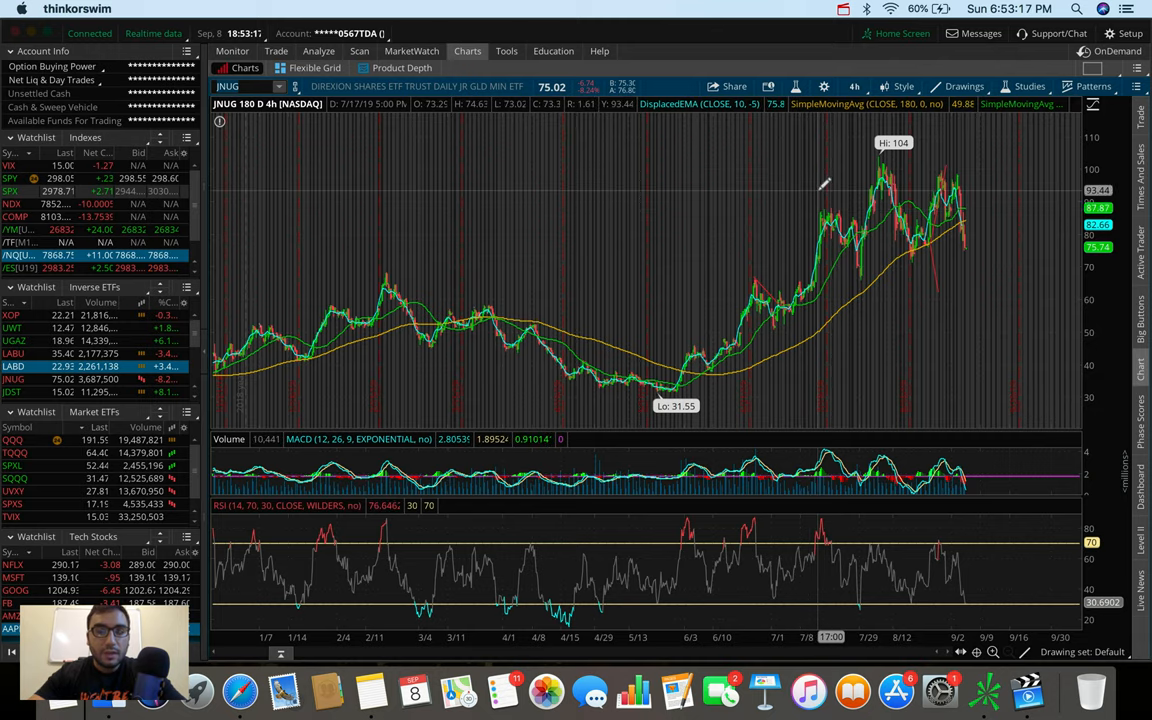
# Enter GDX as the chart symbol to view the gold miners ETF.
pyautogui.write('GDX')
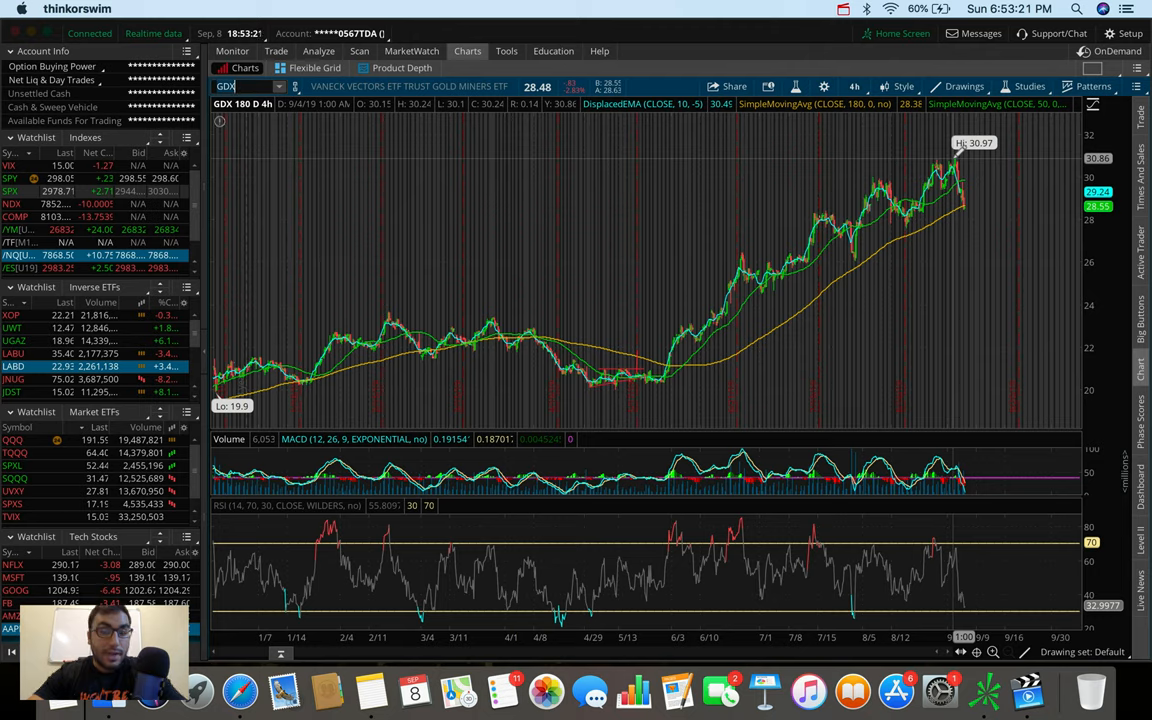
pyautogui.moveTo(968, 155)
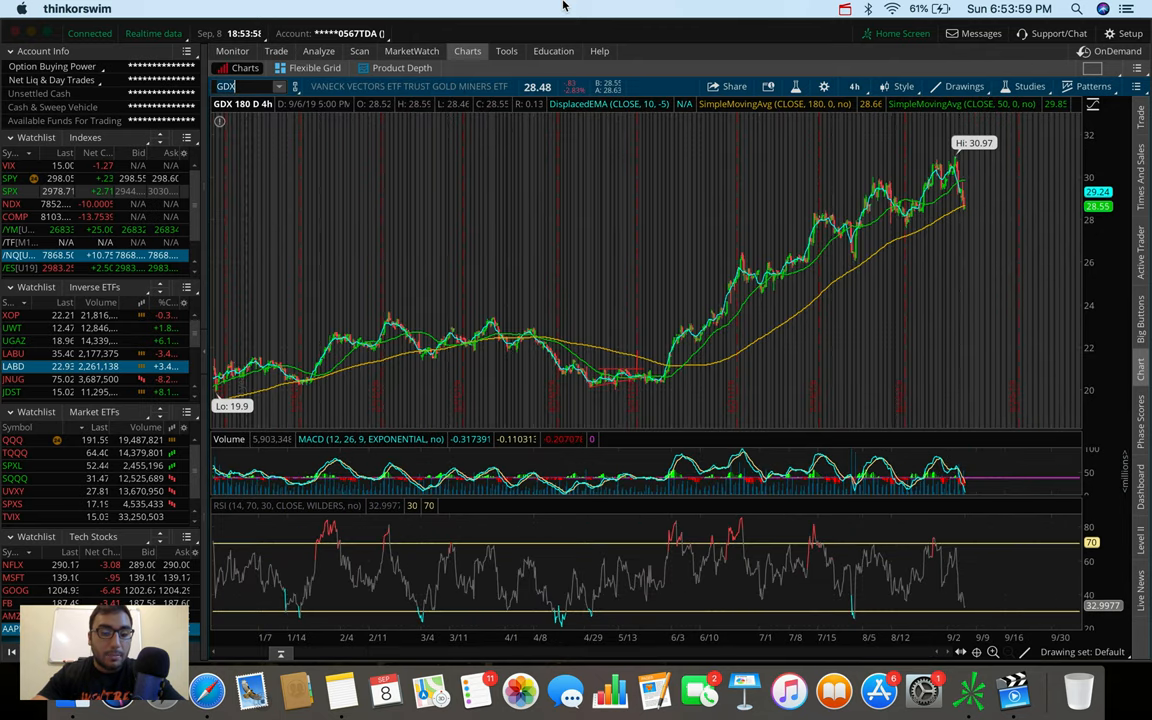
pyautogui.moveTo(406, 51)
pyautogui.write('FB')
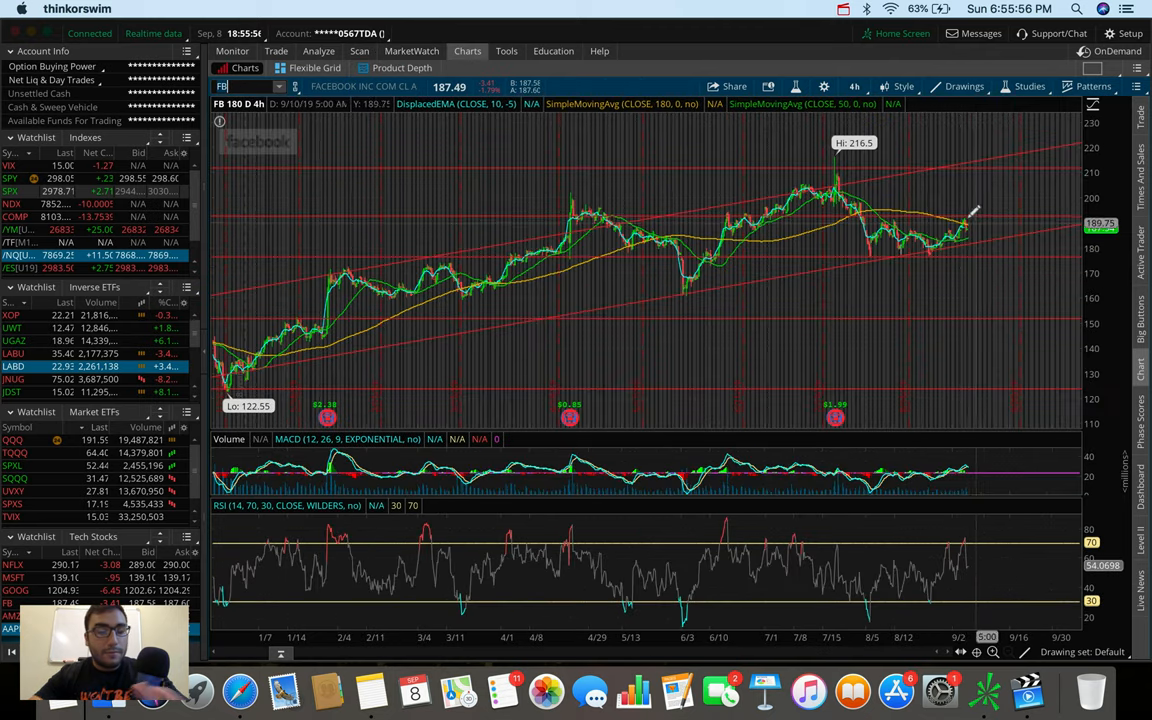
pyautogui.moveTo(963, 188)
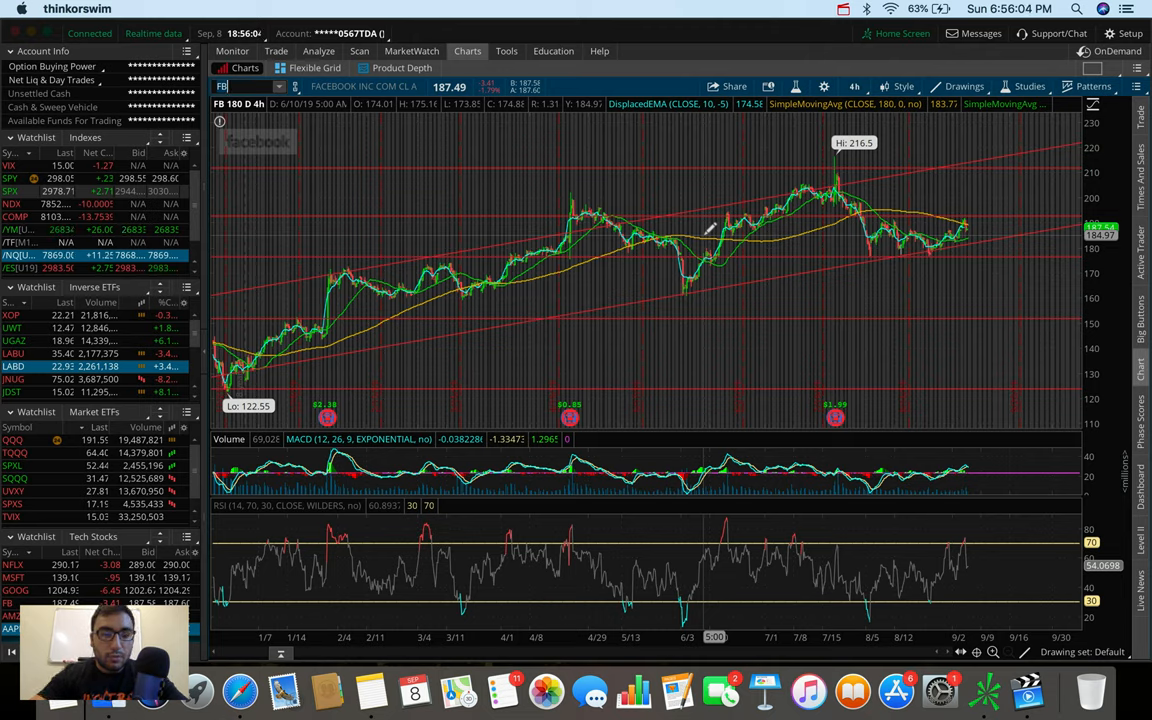
pyautogui.moveTo(280, 308)
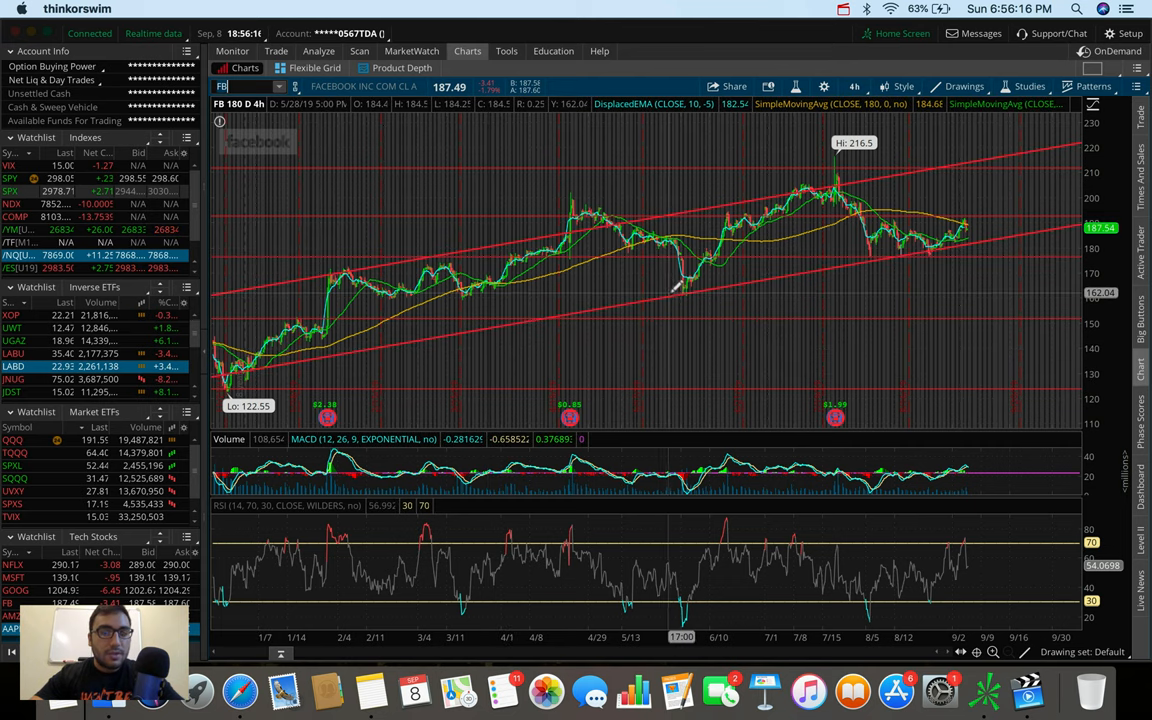
pyautogui.moveTo(930, 250)
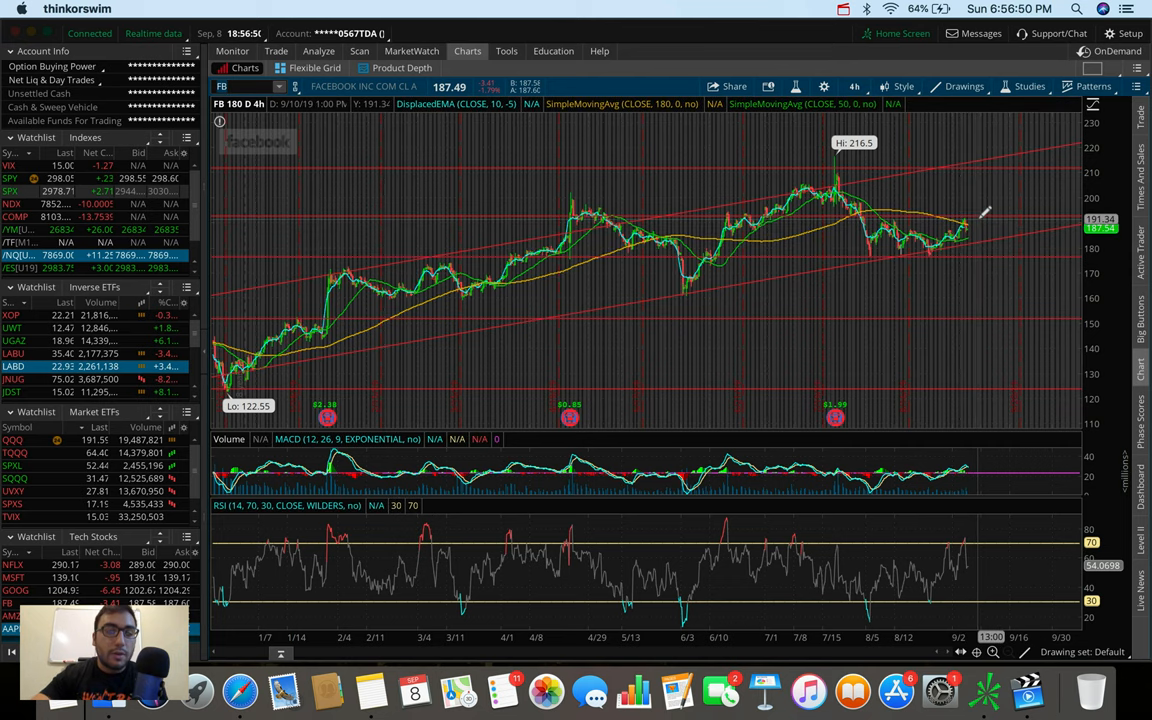
pyautogui.moveTo(983, 210)
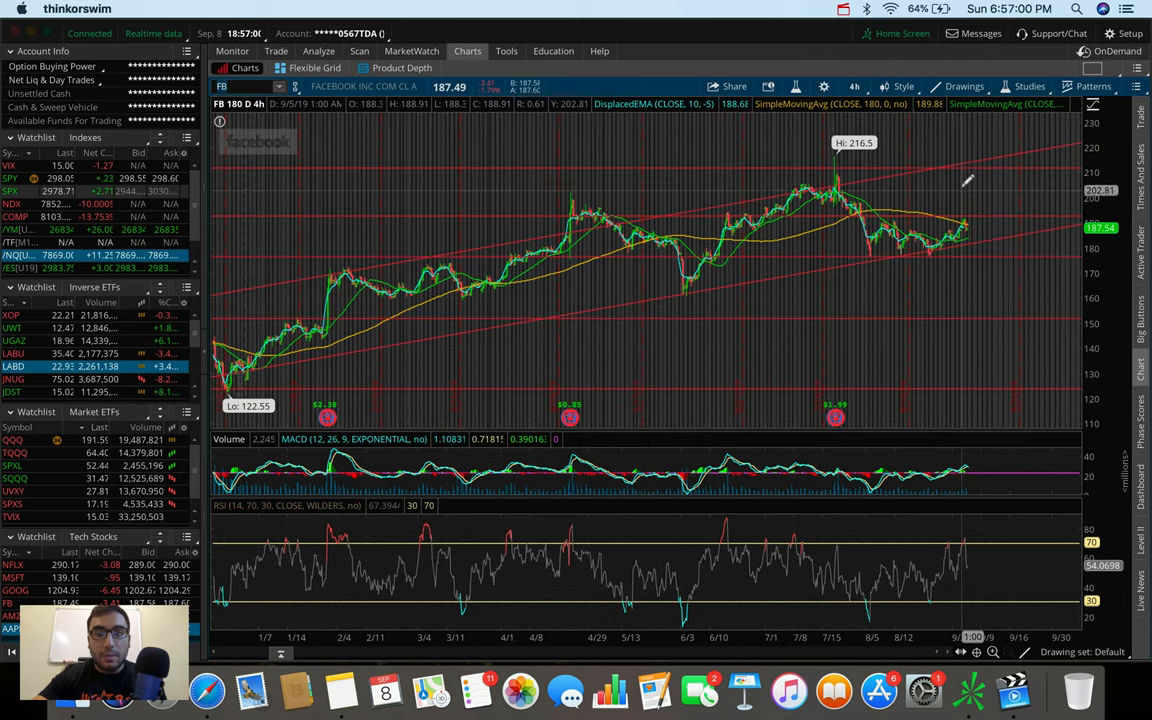
pyautogui.moveTo(731, 180)
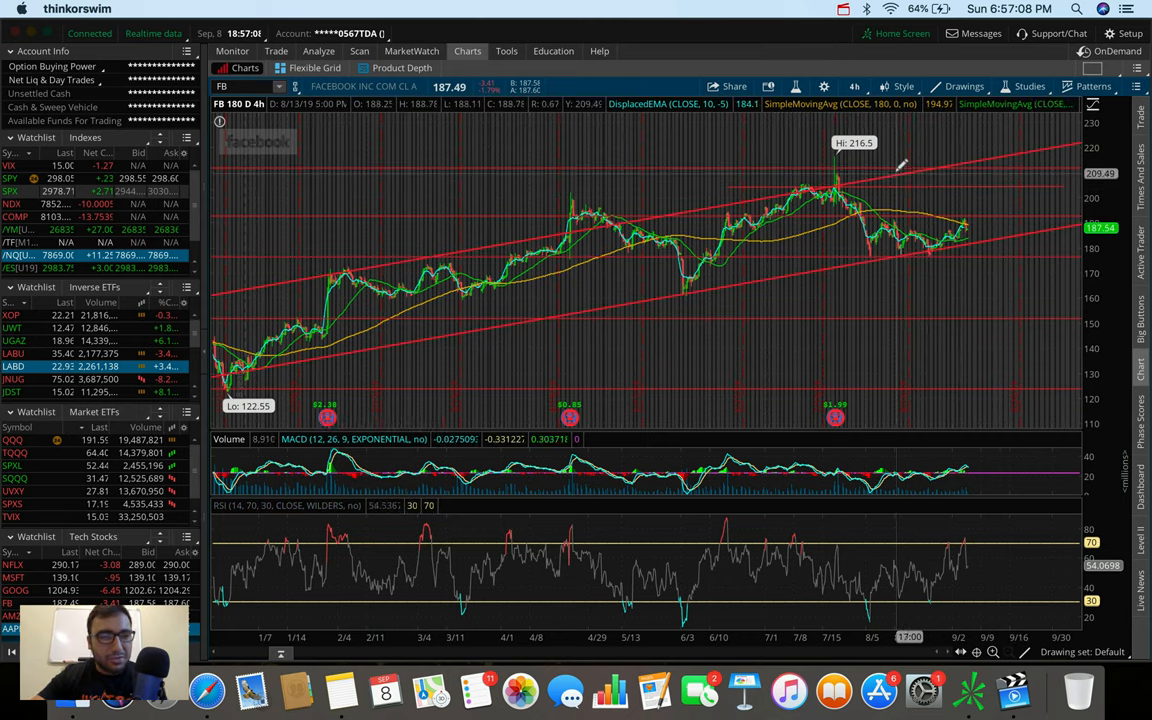
# Change the FB chart to the 3 Y : W weekly time frame.
pyautogui.click(841, 86)
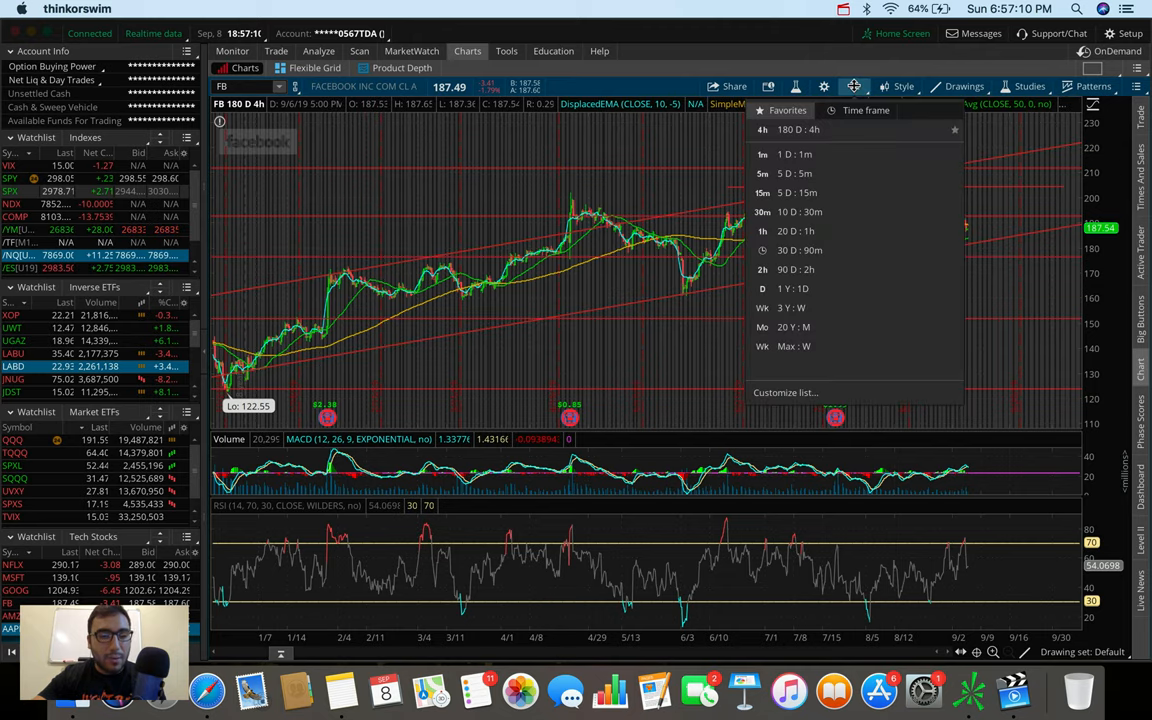
pyautogui.moveTo(830, 307)
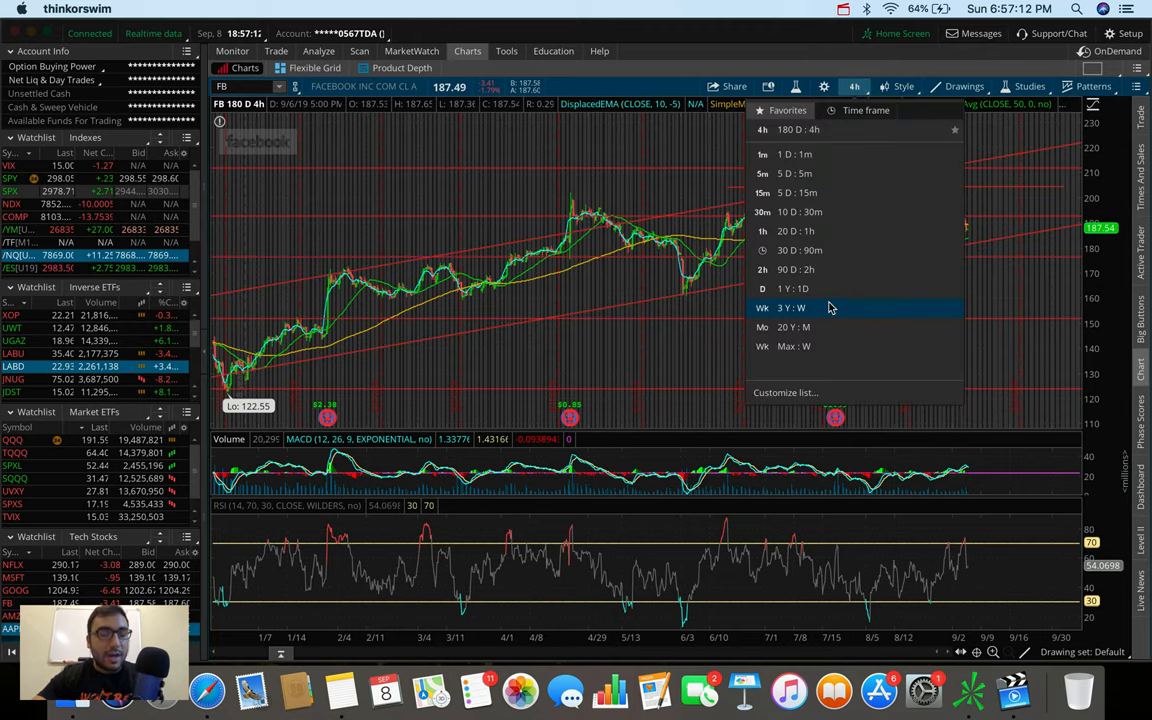
pyautogui.click(787, 307)
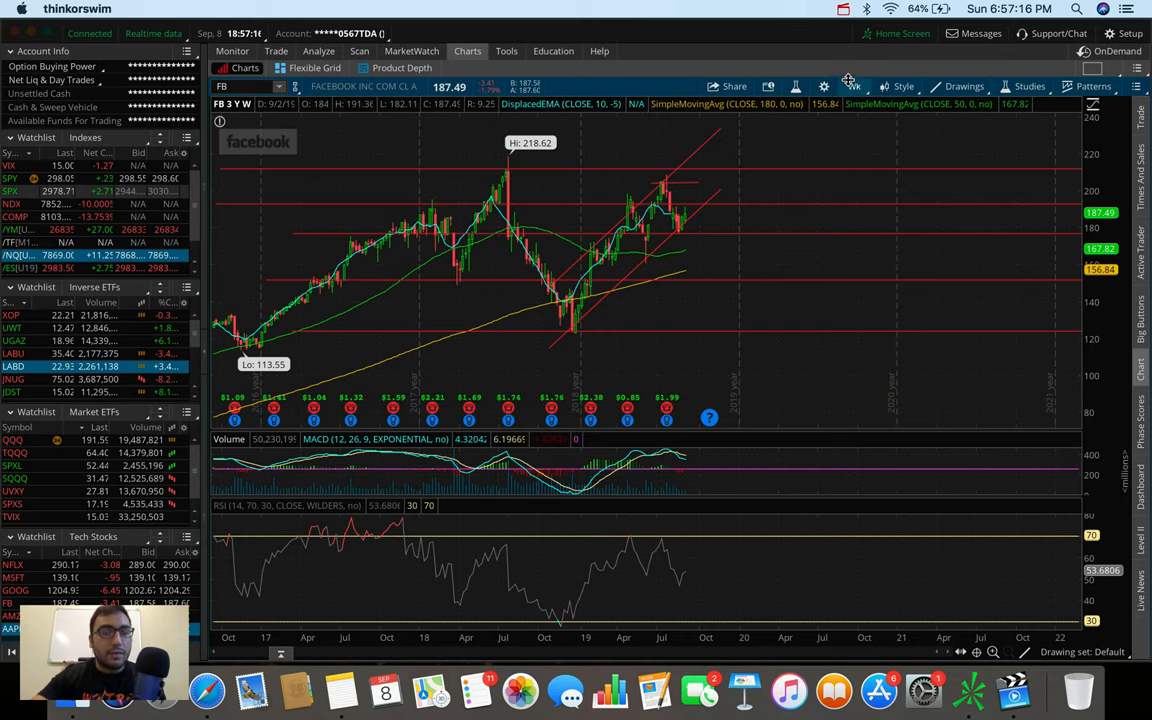
# Bring up the time frame choices to return FB to 180 D : 4h.
pyautogui.click(853, 86)
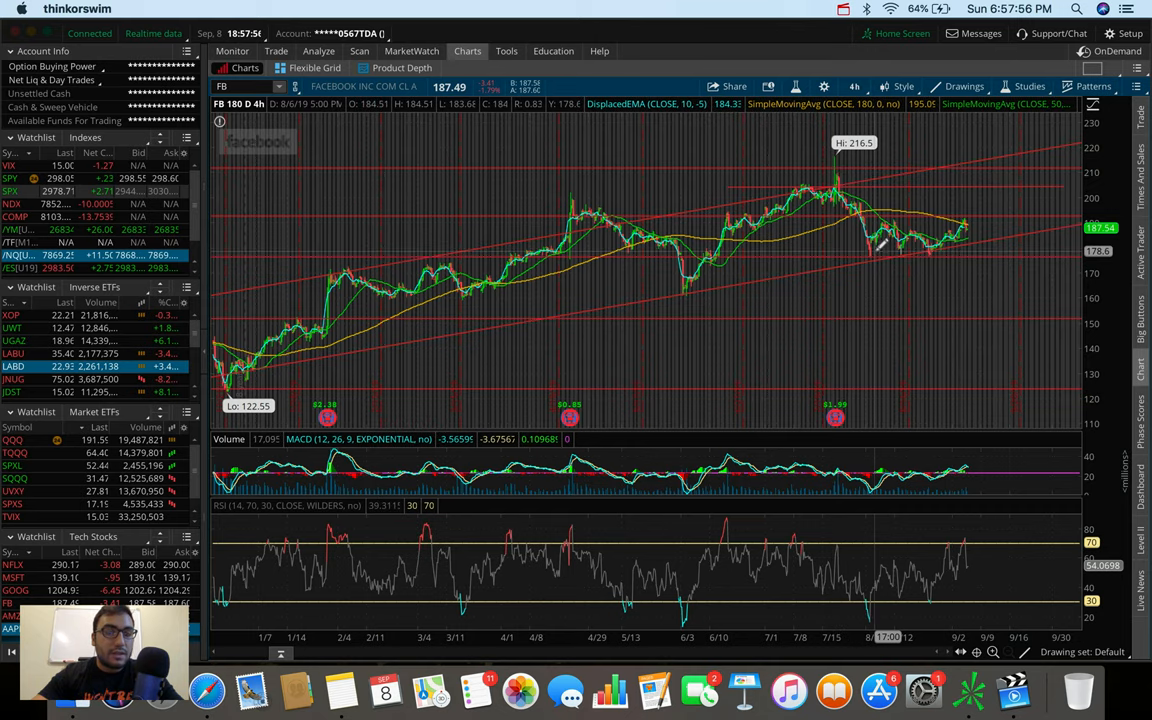
pyautogui.moveTo(980, 199)
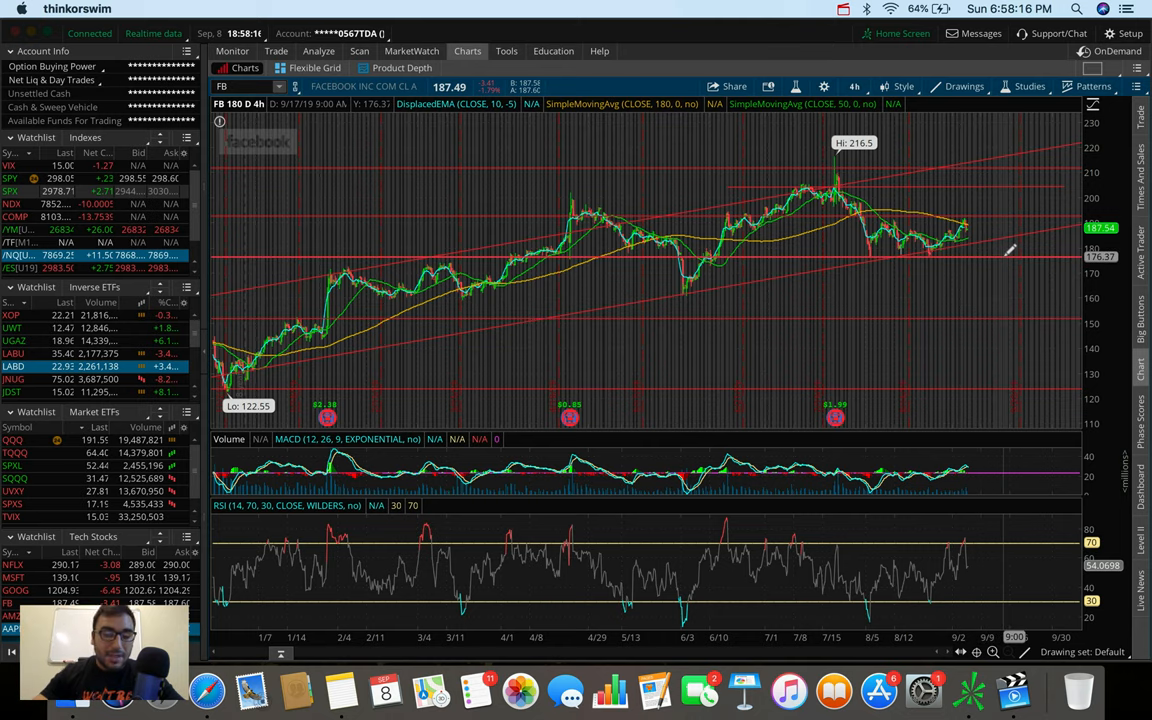
pyautogui.moveTo(1035, 248)
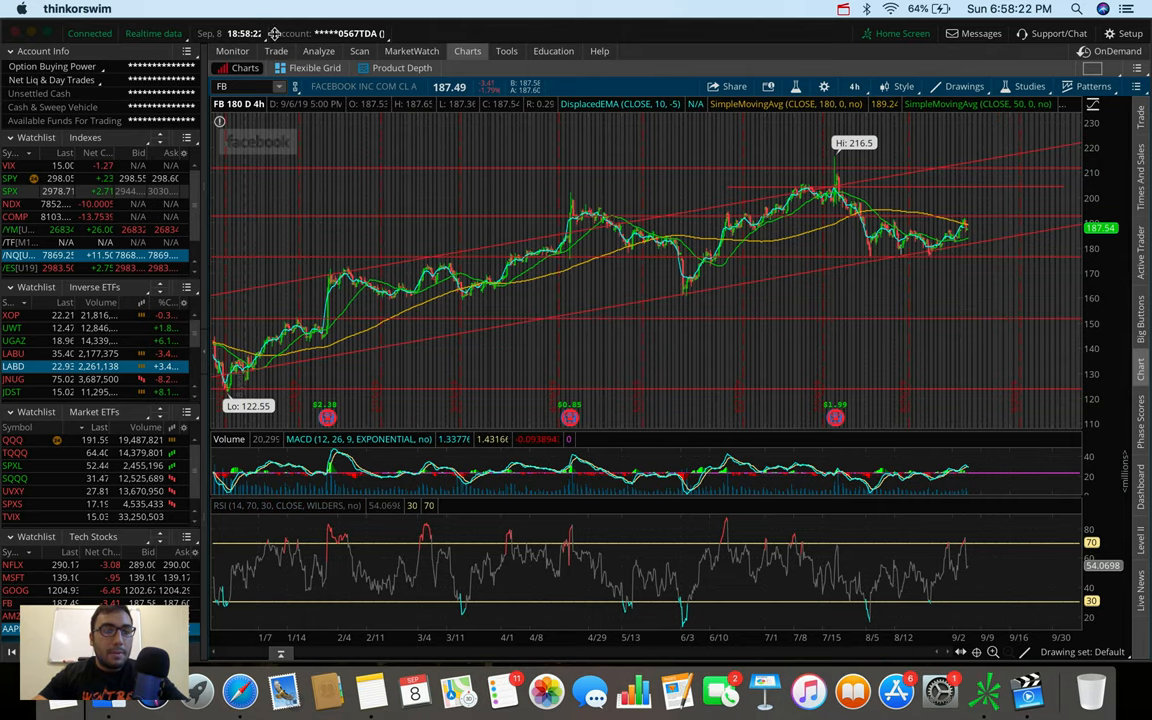
# Enter ATVI as the chart symbol to load Activision Blizzard.
pyautogui.write('ATVI')
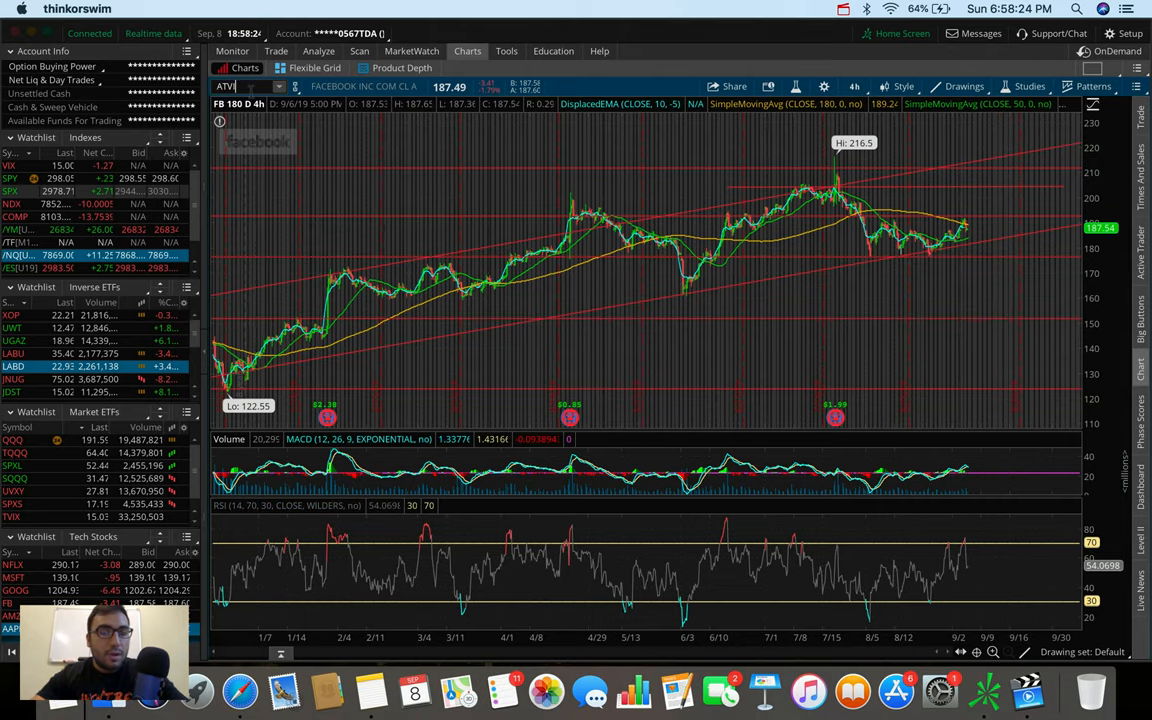
pyautogui.write('ATVI')
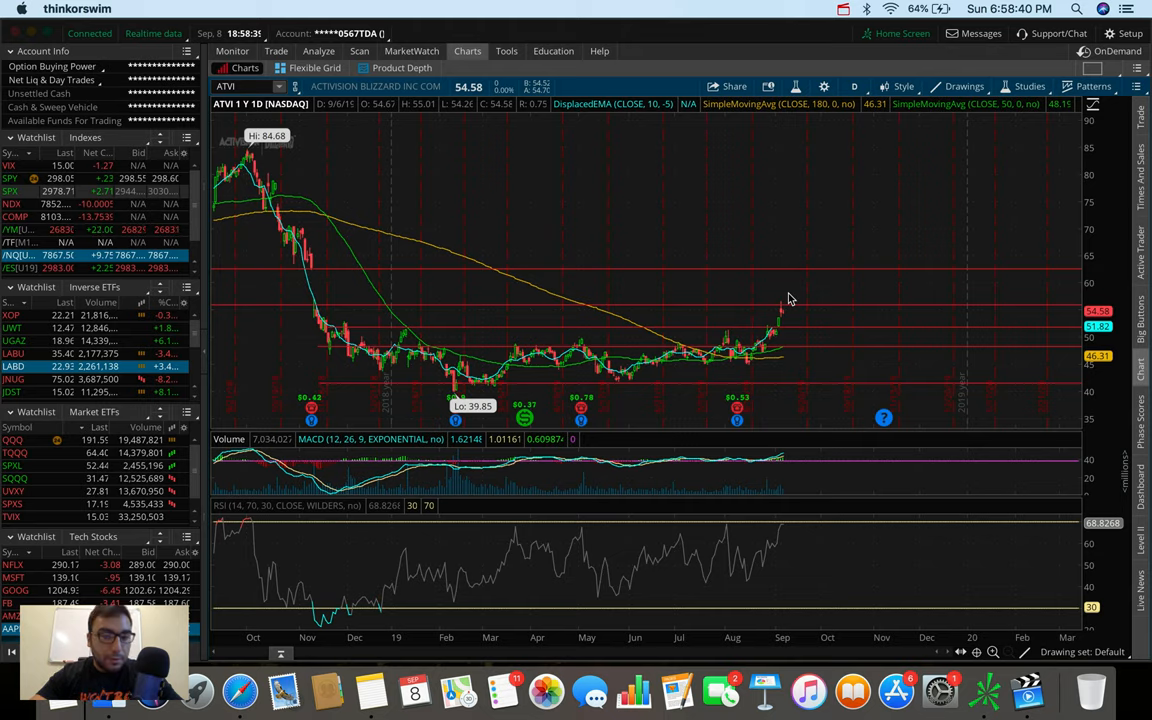
pyautogui.moveTo(525, 335)
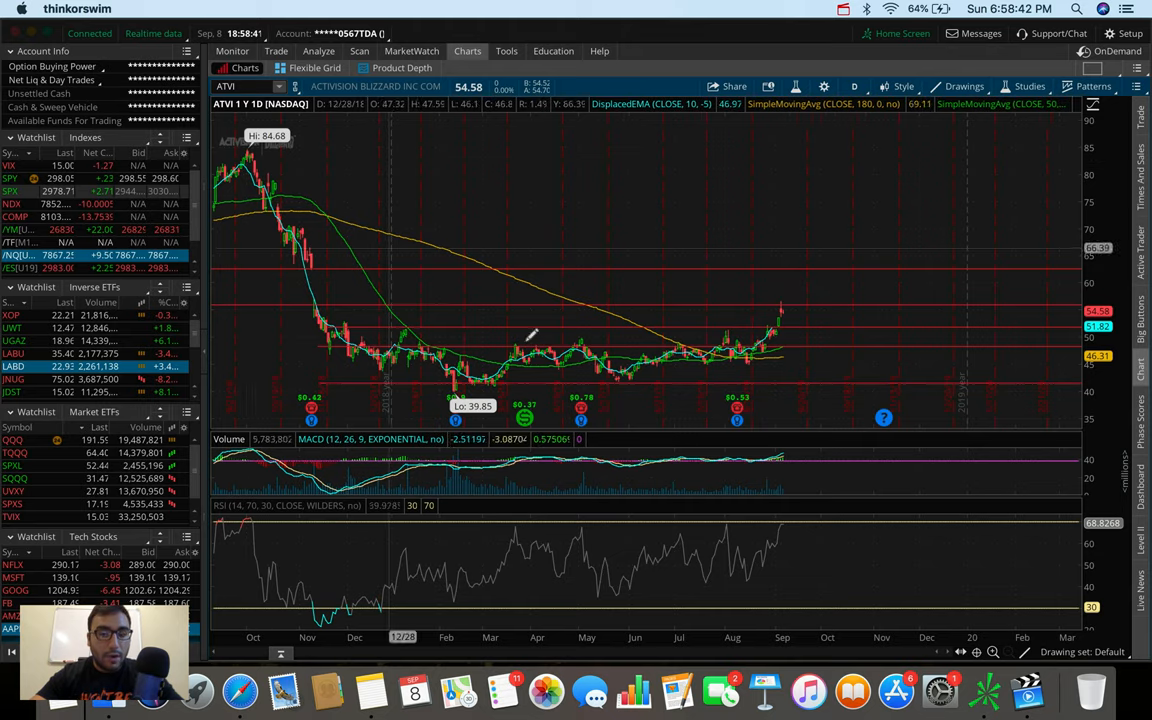
pyautogui.moveTo(726, 380)
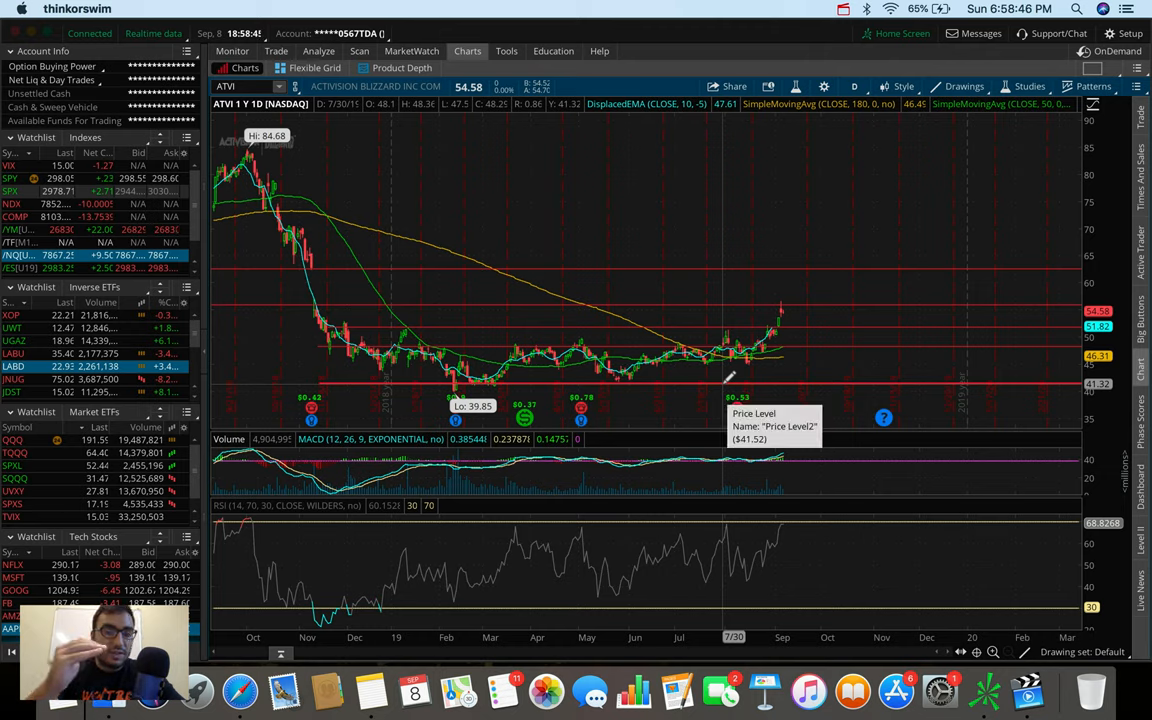
pyautogui.moveTo(785, 345)
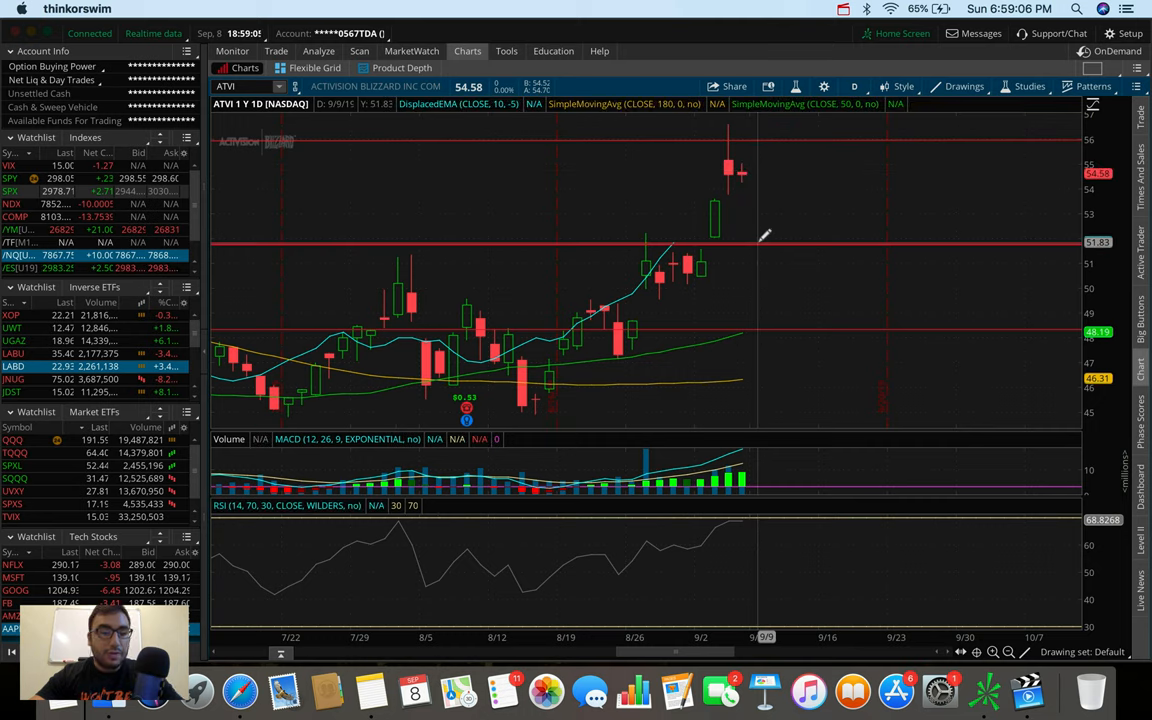
pyautogui.moveTo(762, 232)
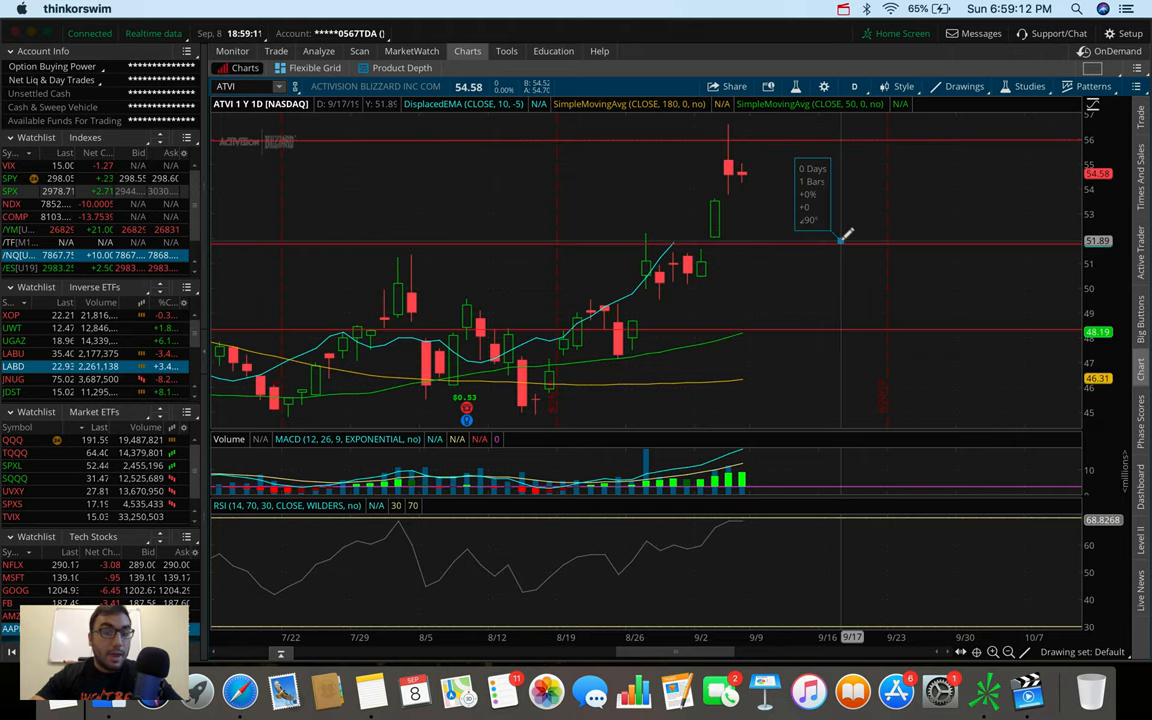
# Measure ATVI's recent price move up from the 51.83 level.
pyautogui.moveTo(840, 240); pyautogui.dragTo(828, 130)
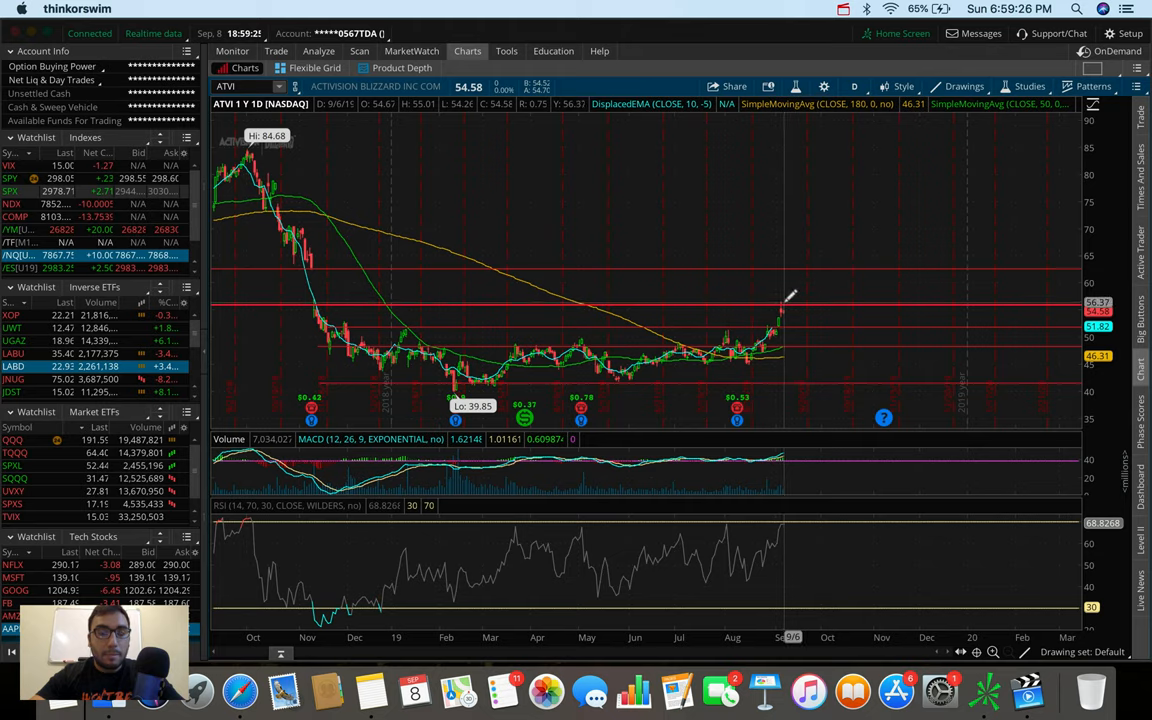
pyautogui.moveTo(830, 268)
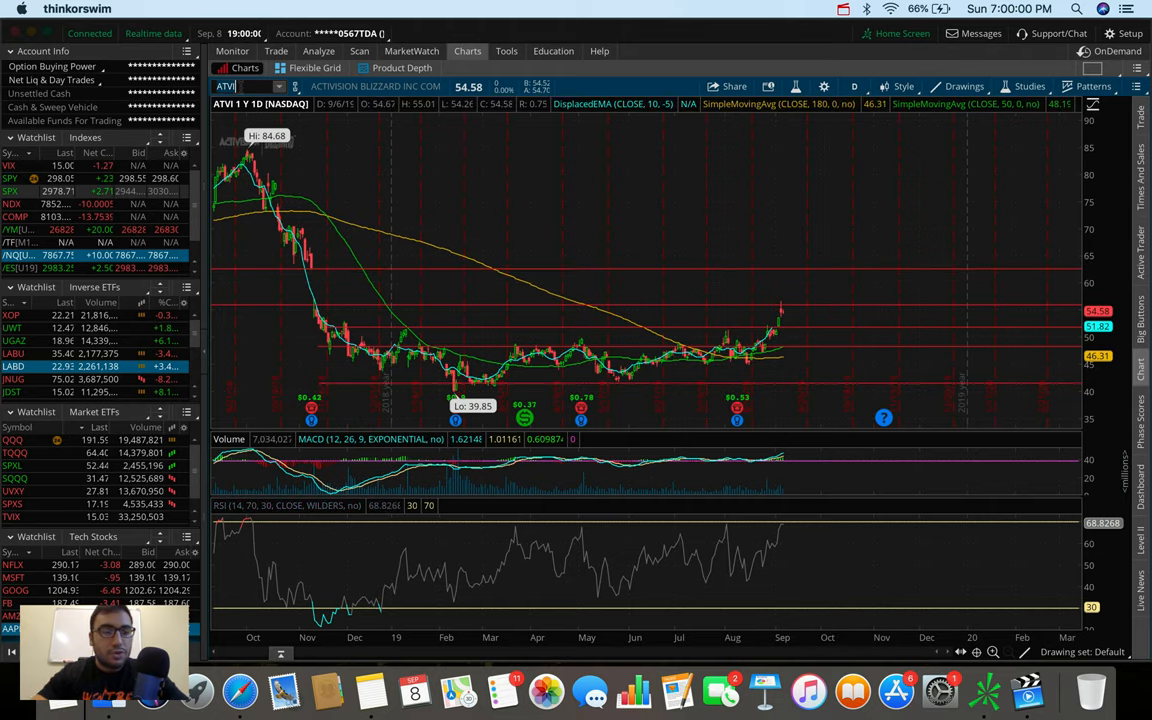
# Load SBUX on a 180-day, 4-hour chart and draw a rising trend line along the 180 SMA.
pyautogui.write('SBUX')
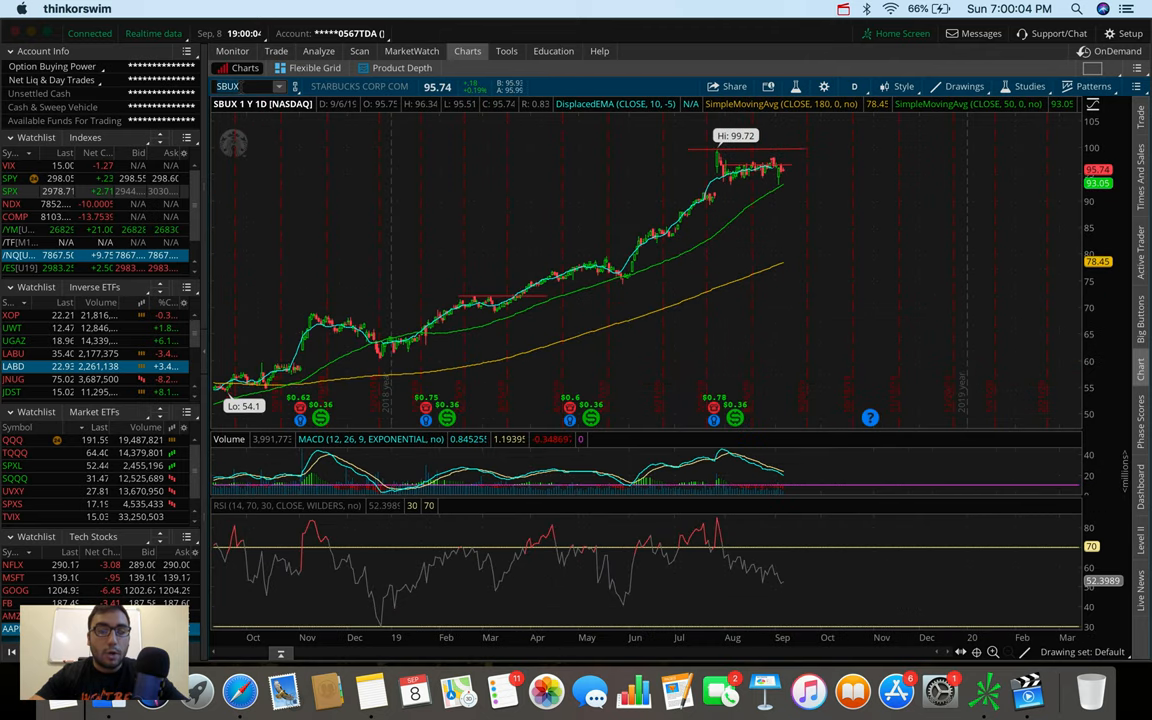
pyautogui.click(854, 86)
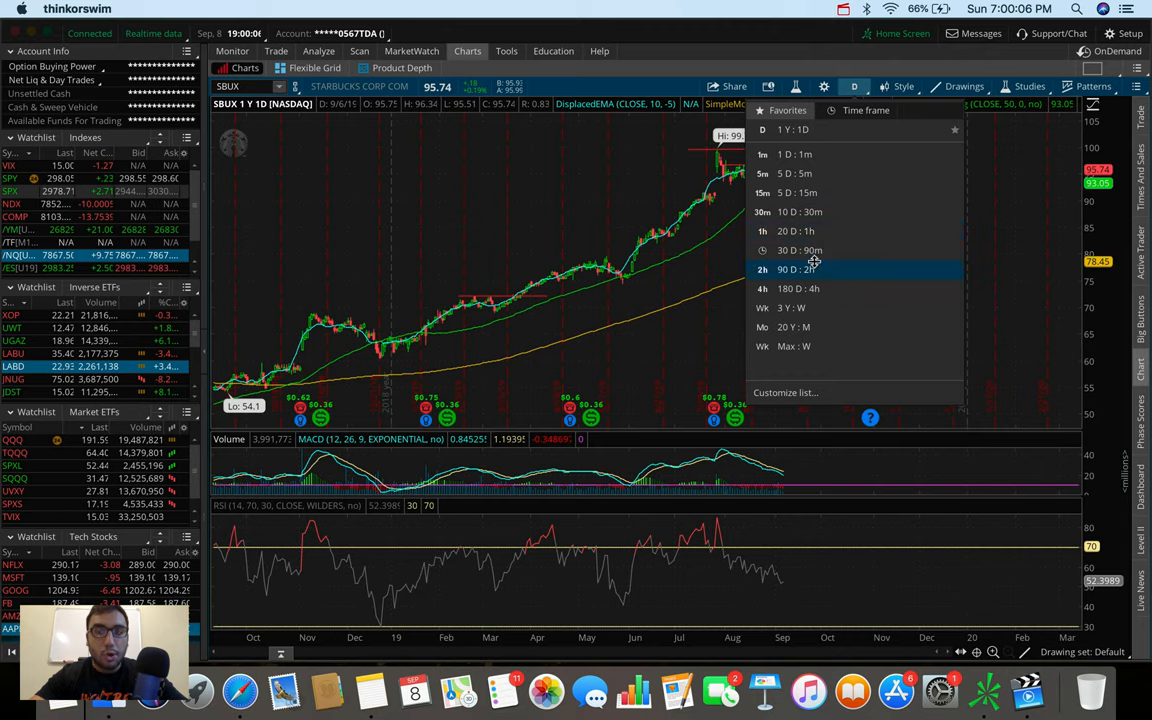
pyautogui.click(822, 289)
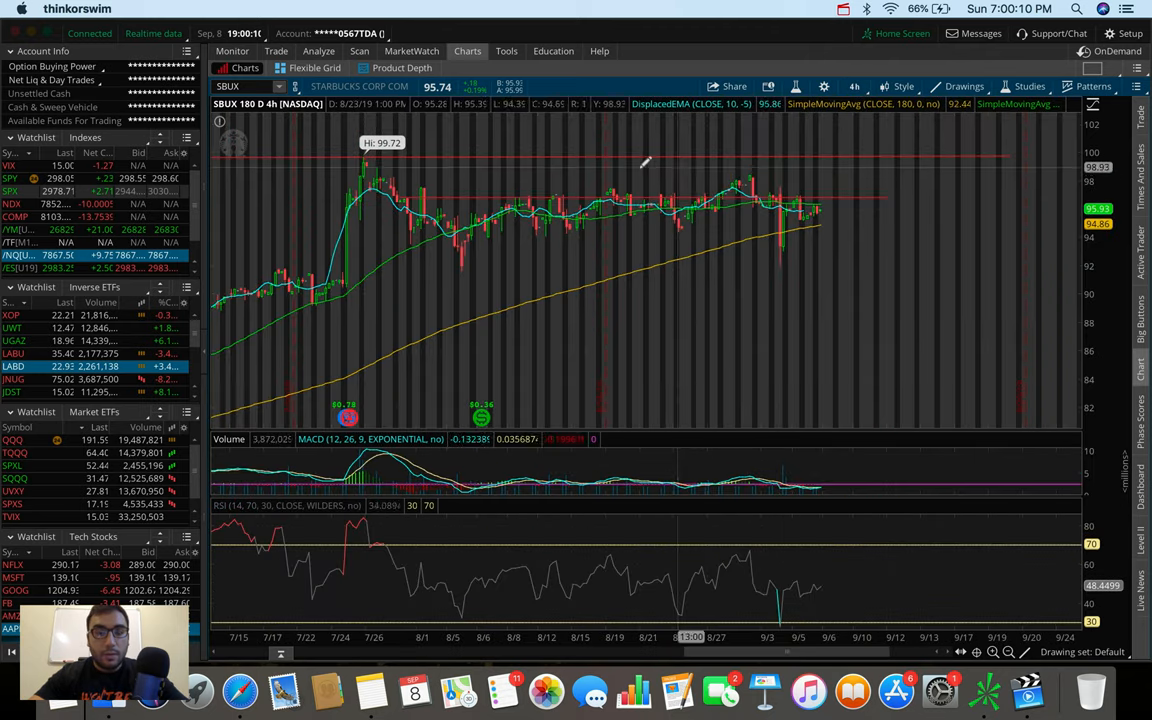
pyautogui.moveTo(593, 277)
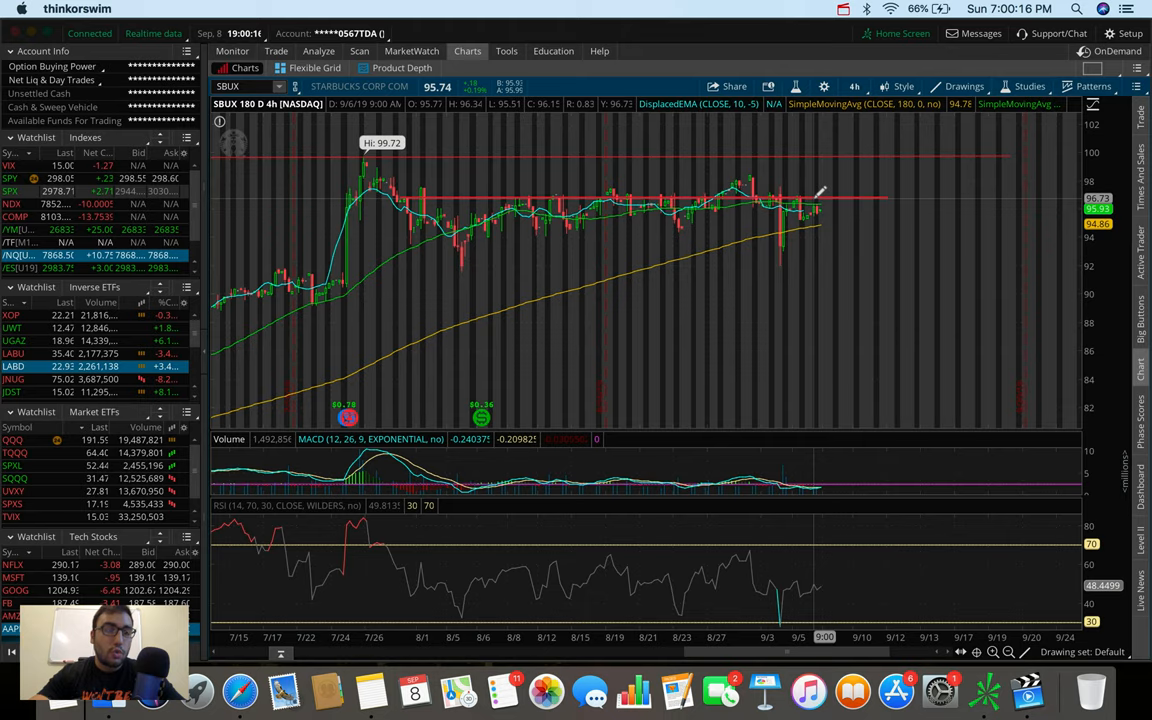
pyautogui.moveTo(820, 188)
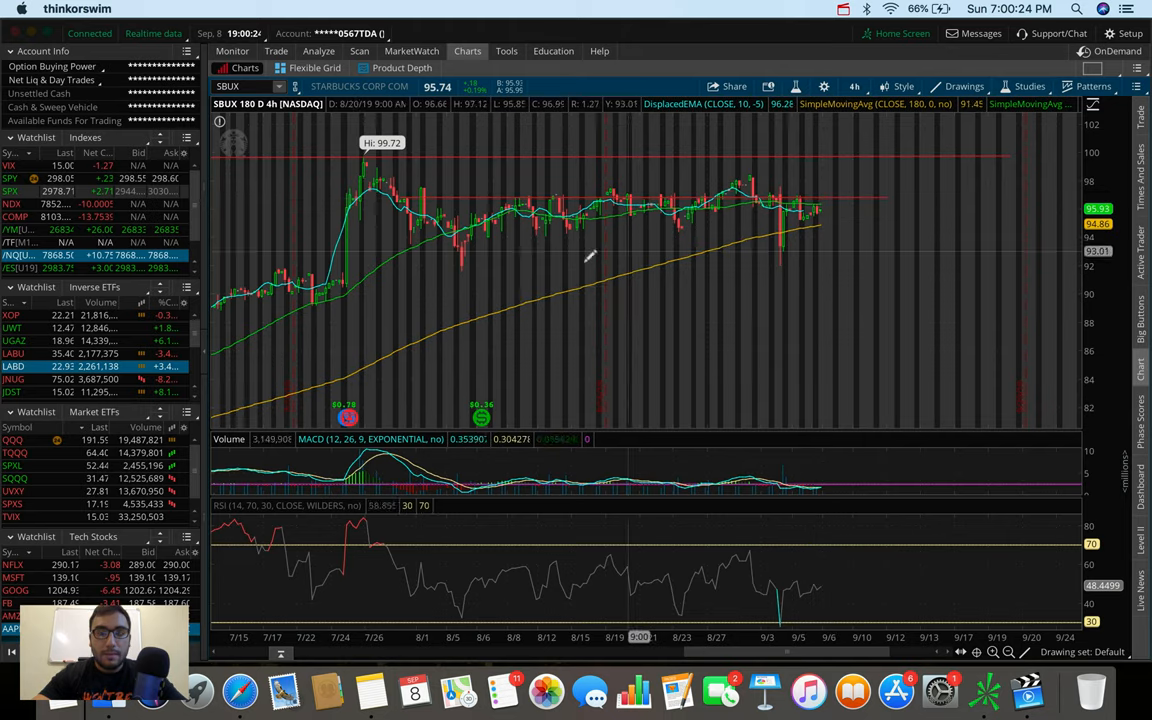
pyautogui.moveTo(499, 311); pyautogui.dragTo(679, 267)
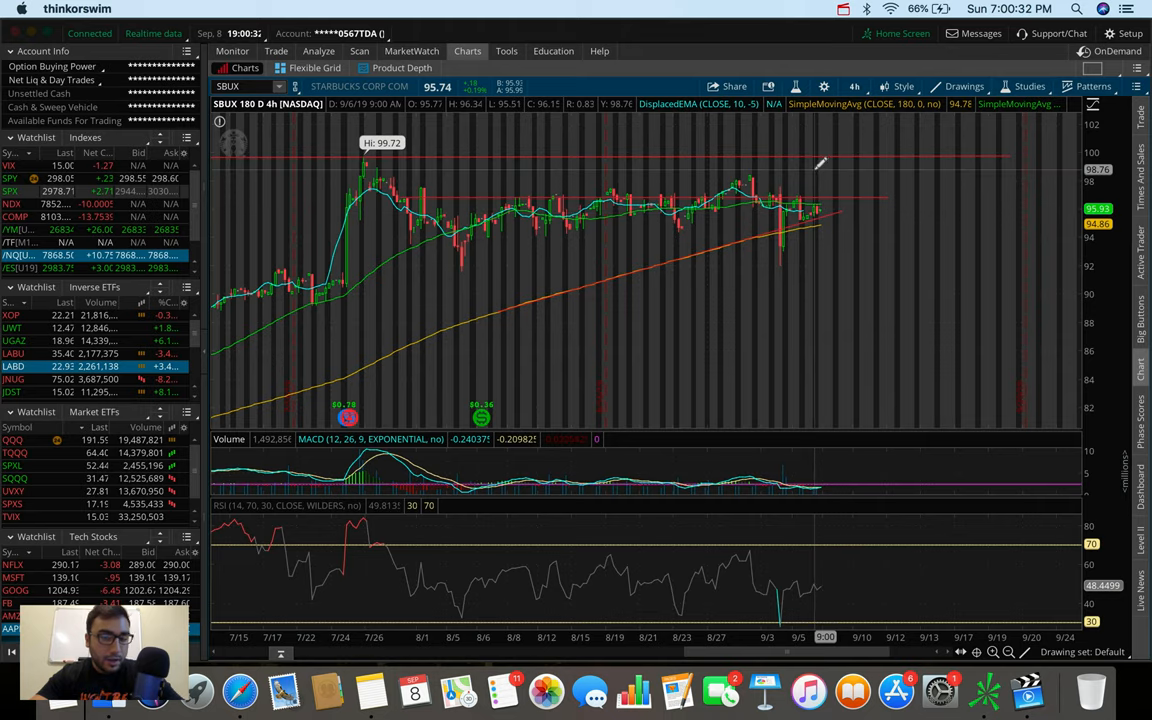
pyautogui.moveTo(825, 190)
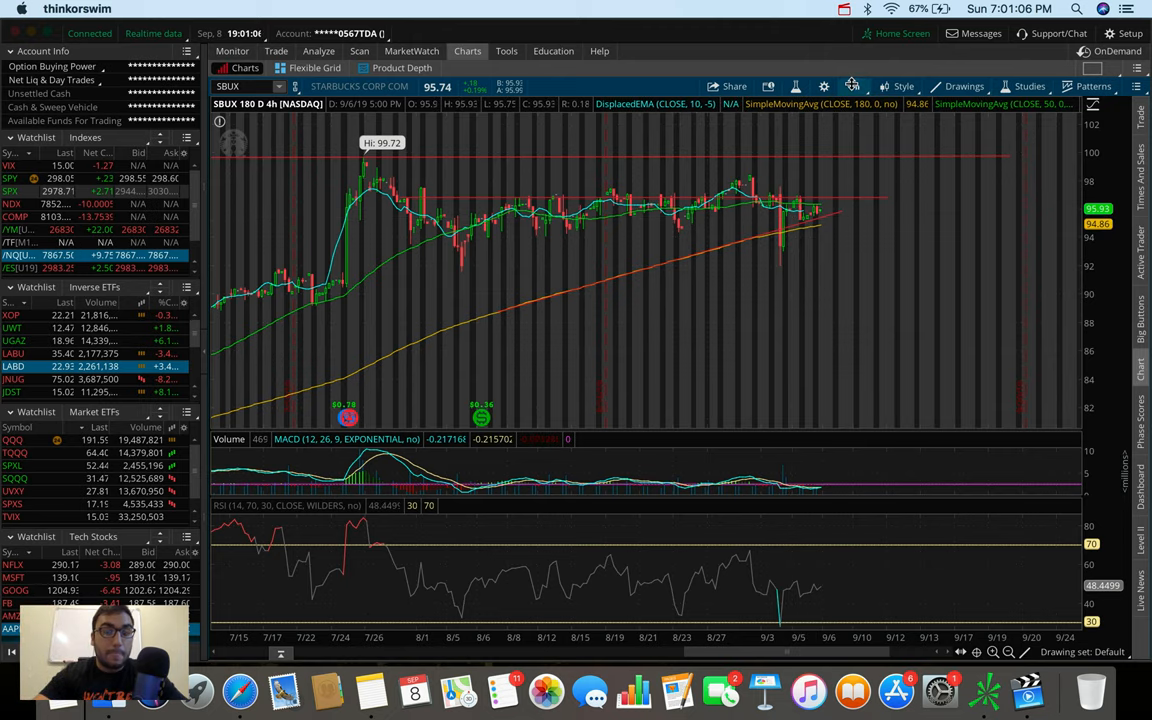
# Switch the Starbucks chart to a longer time span showing history back to January.
pyautogui.click(853, 86)
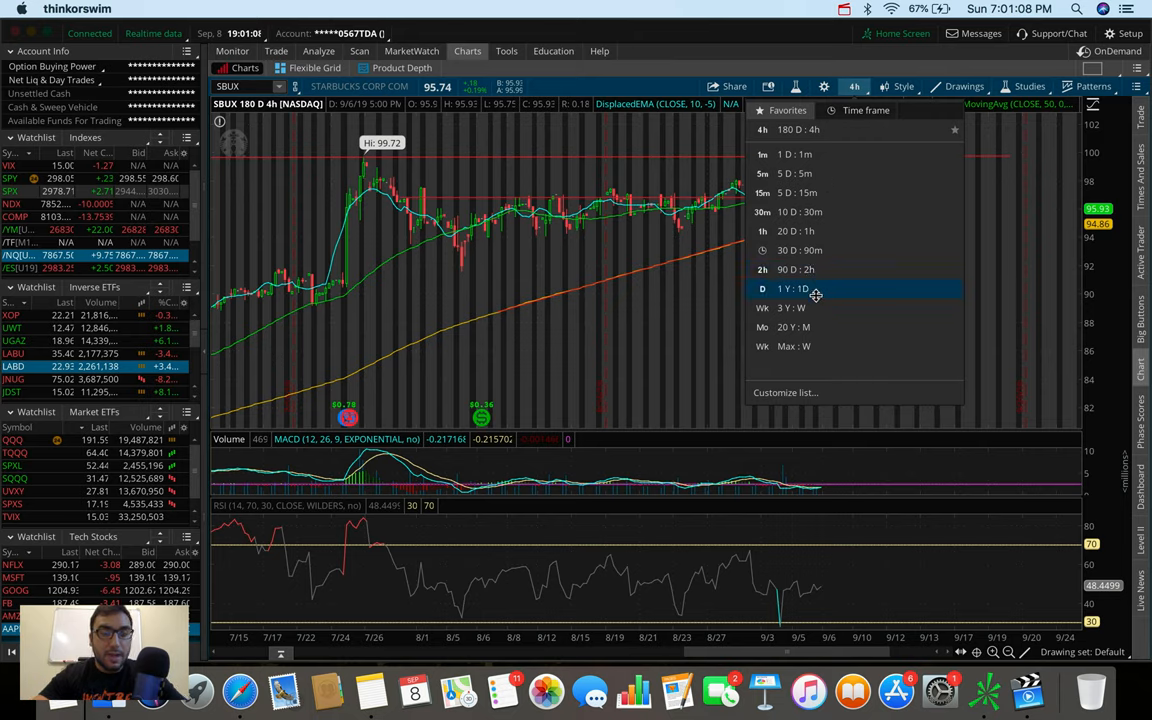
pyautogui.moveTo(836, 249)
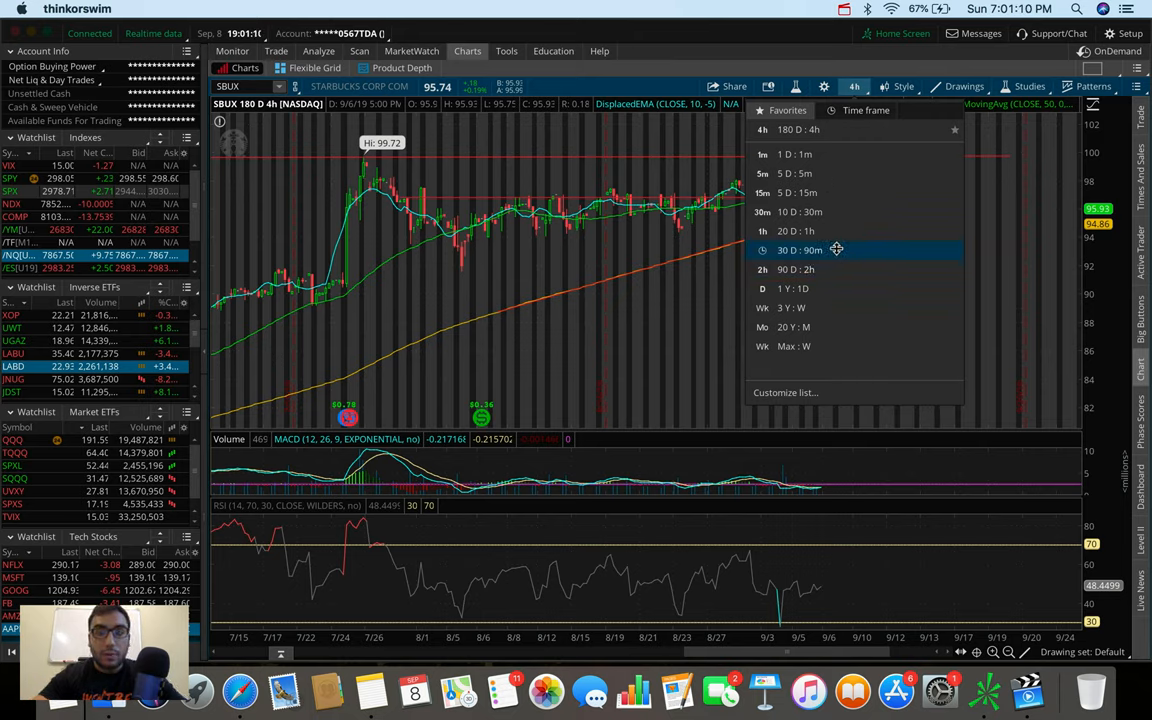
pyautogui.click(801, 269)
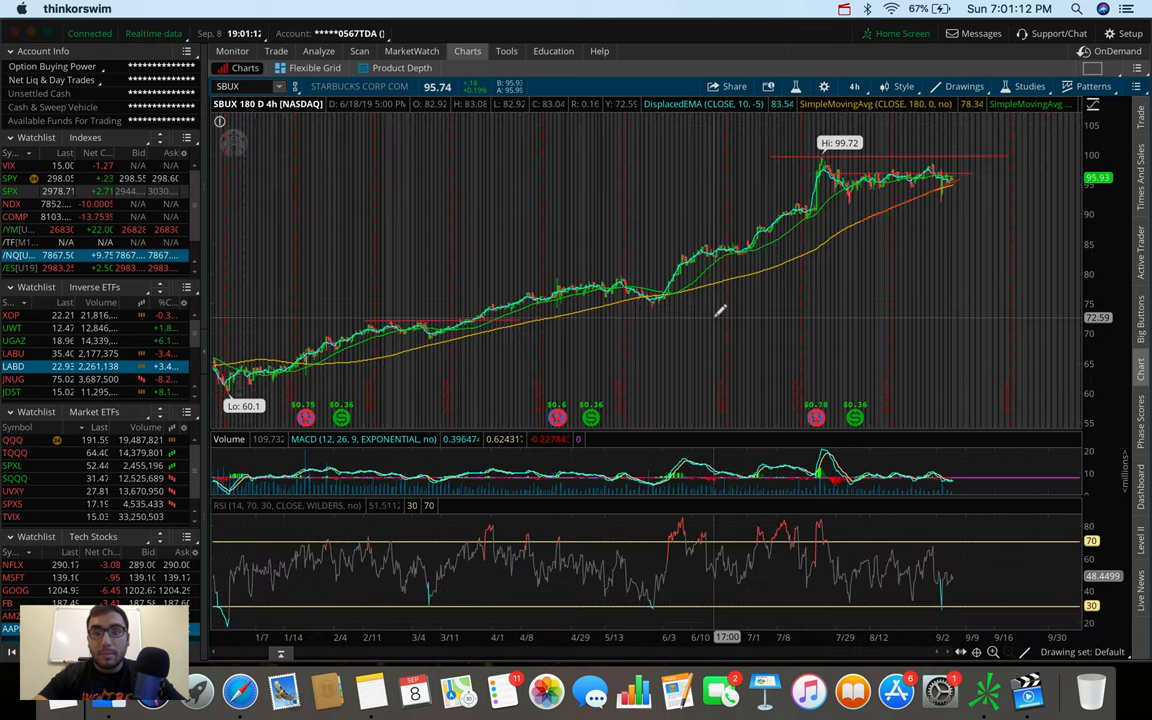
pyautogui.moveTo(963, 192)
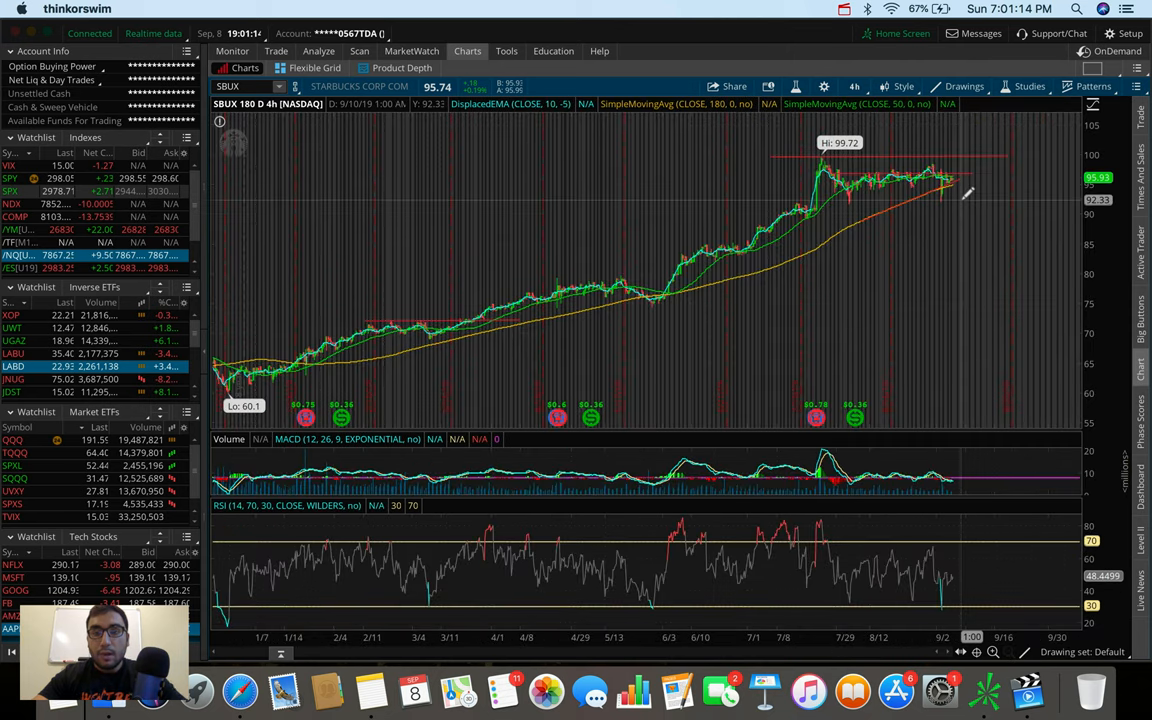
pyautogui.moveTo(725, 198)
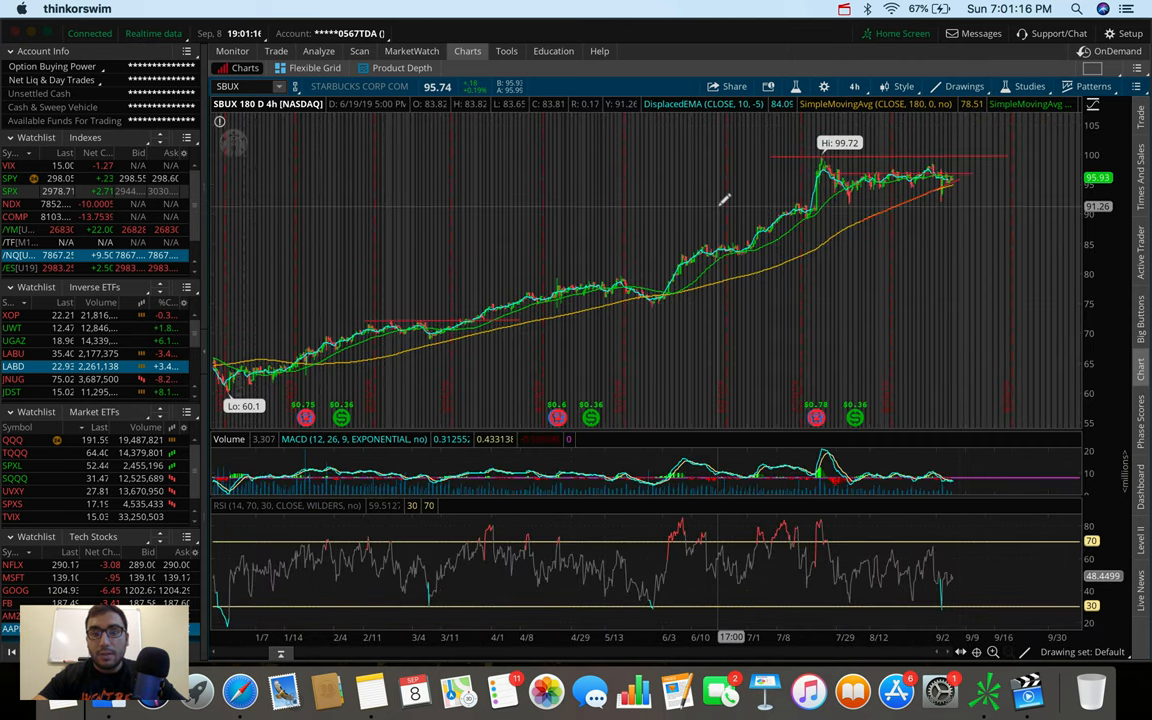
pyautogui.moveTo(720, 207); pyautogui.dragTo(1050, 207)
pyautogui.write('LABD')
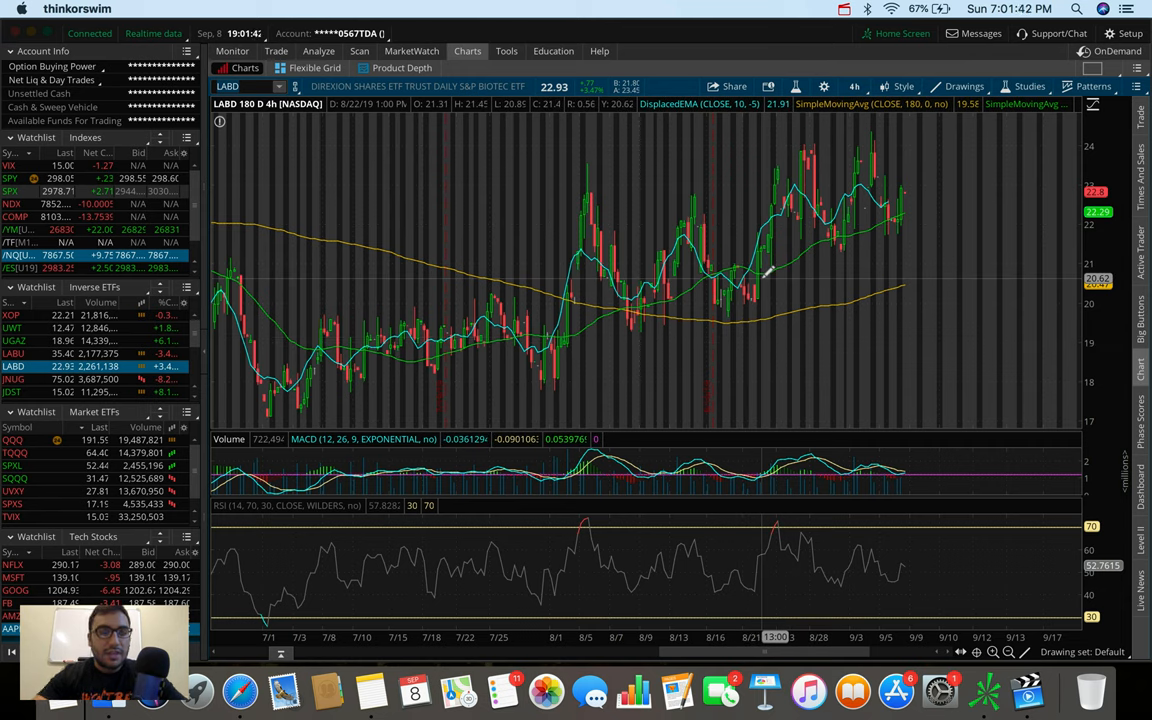
# Enter SPSI in the symbol box to load the $SPSIBI biotech index.
pyautogui.write('SPSIBI')
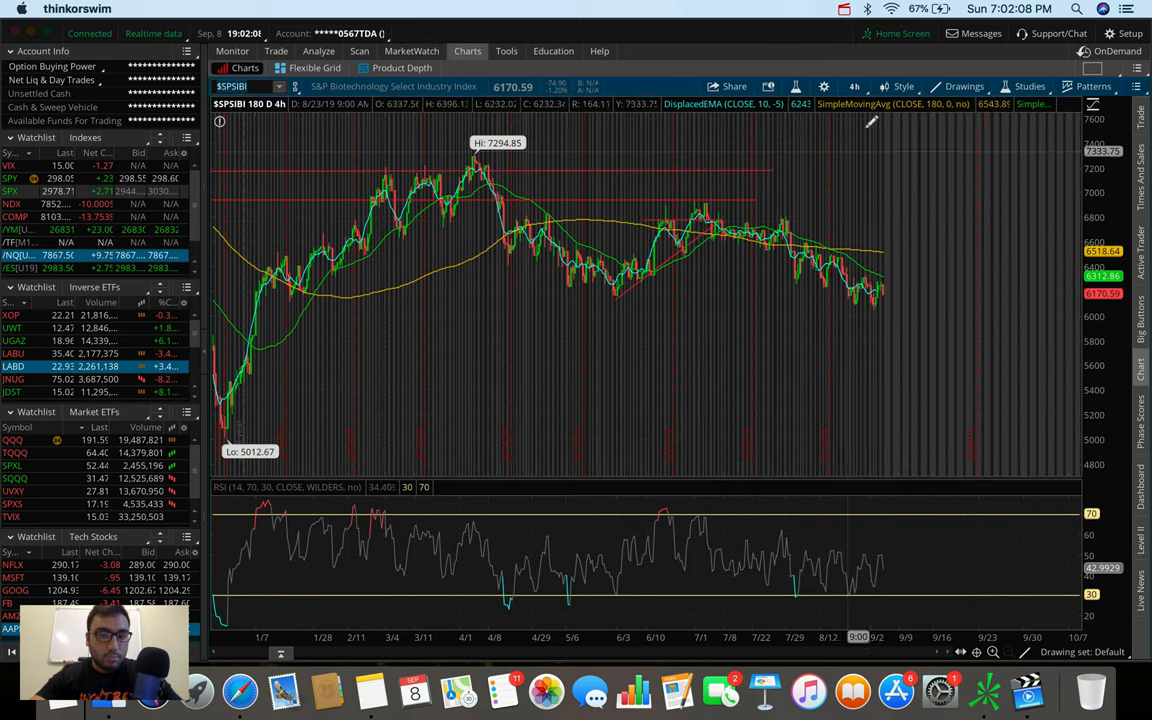
pyautogui.moveTo(798, 230)
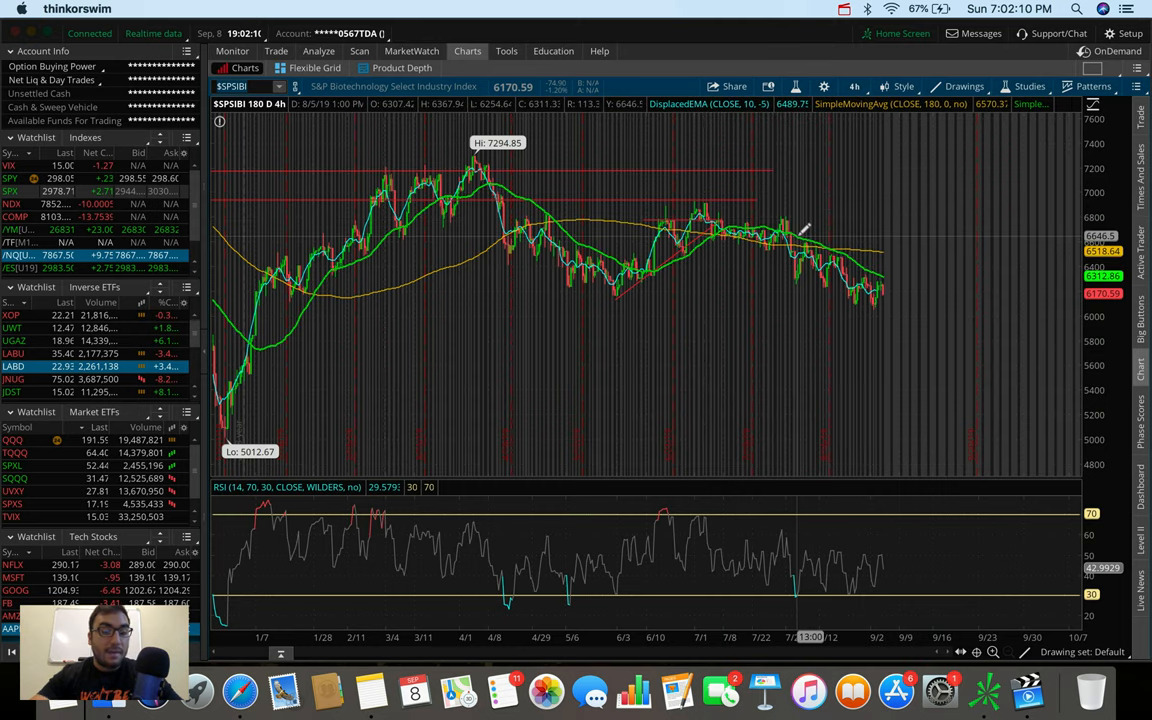
pyautogui.moveTo(903, 275)
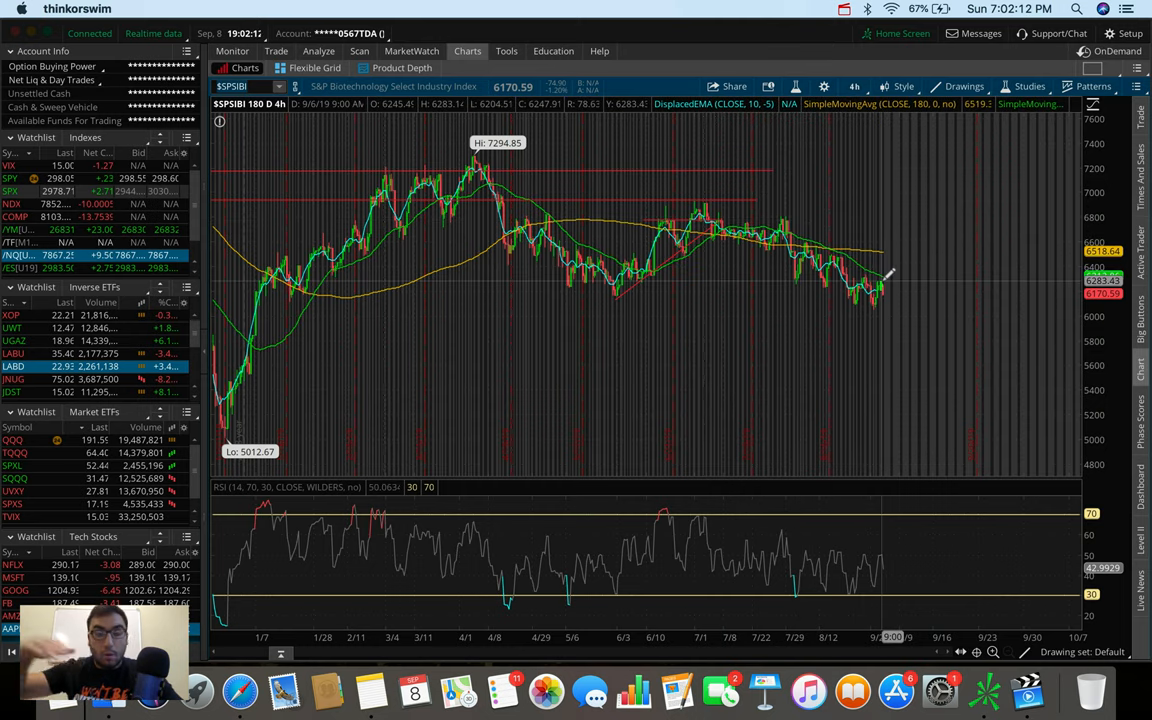
pyautogui.moveTo(896, 242)
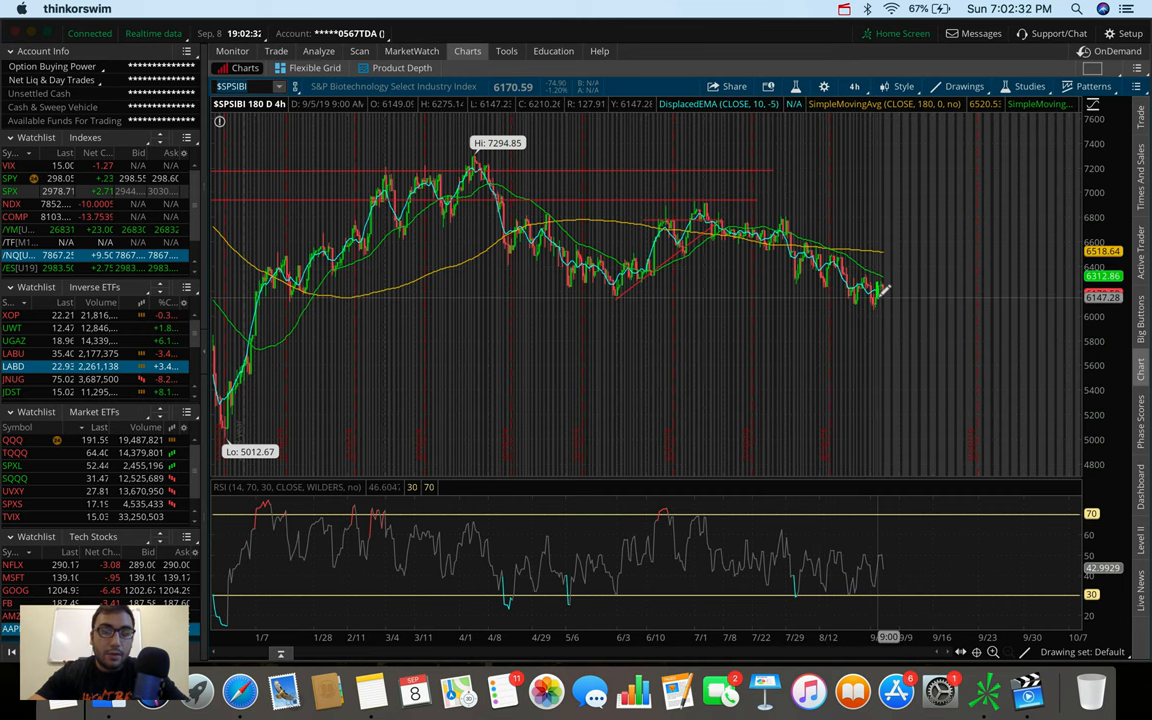
pyautogui.moveTo(895, 268)
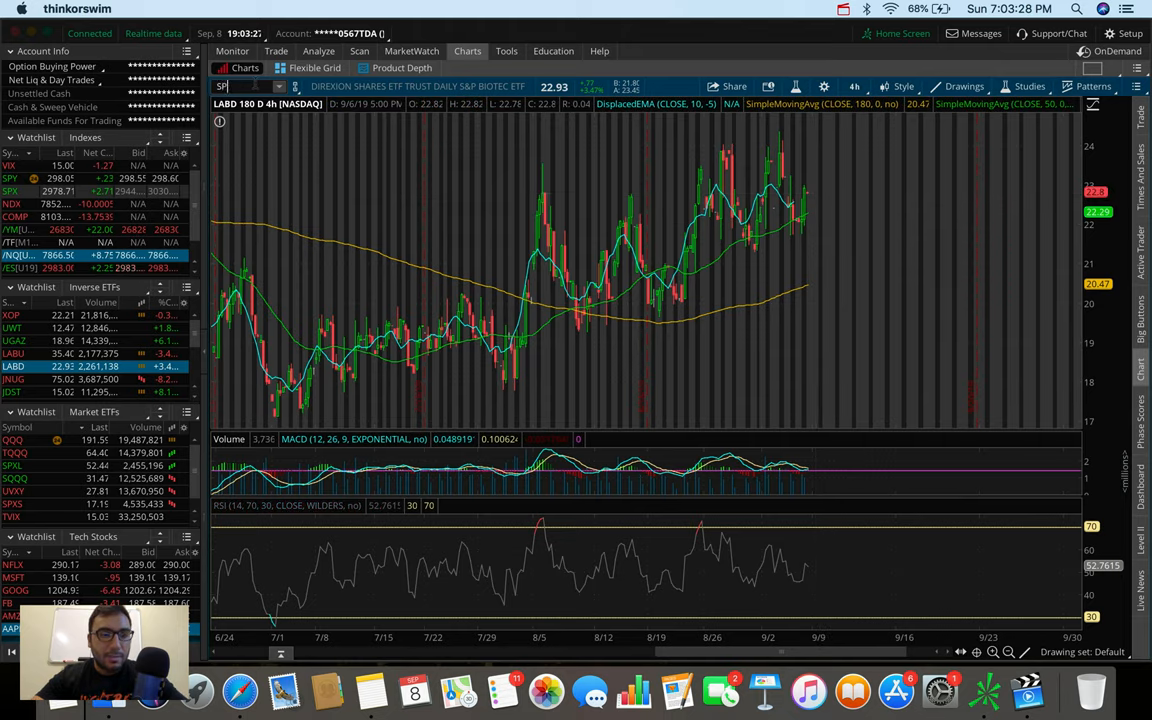
# Enter SP in the symbol box and select $SPSIBI.
pyautogui.write('SPSIBI')
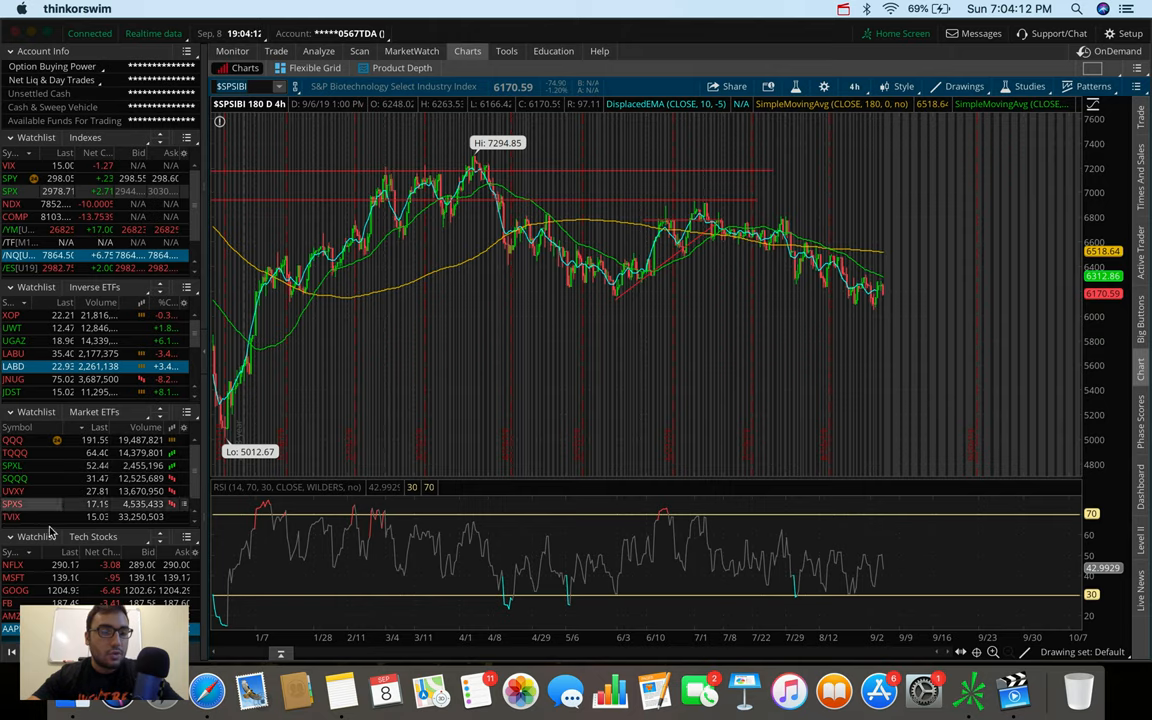
pyautogui.moveTo(20, 503)
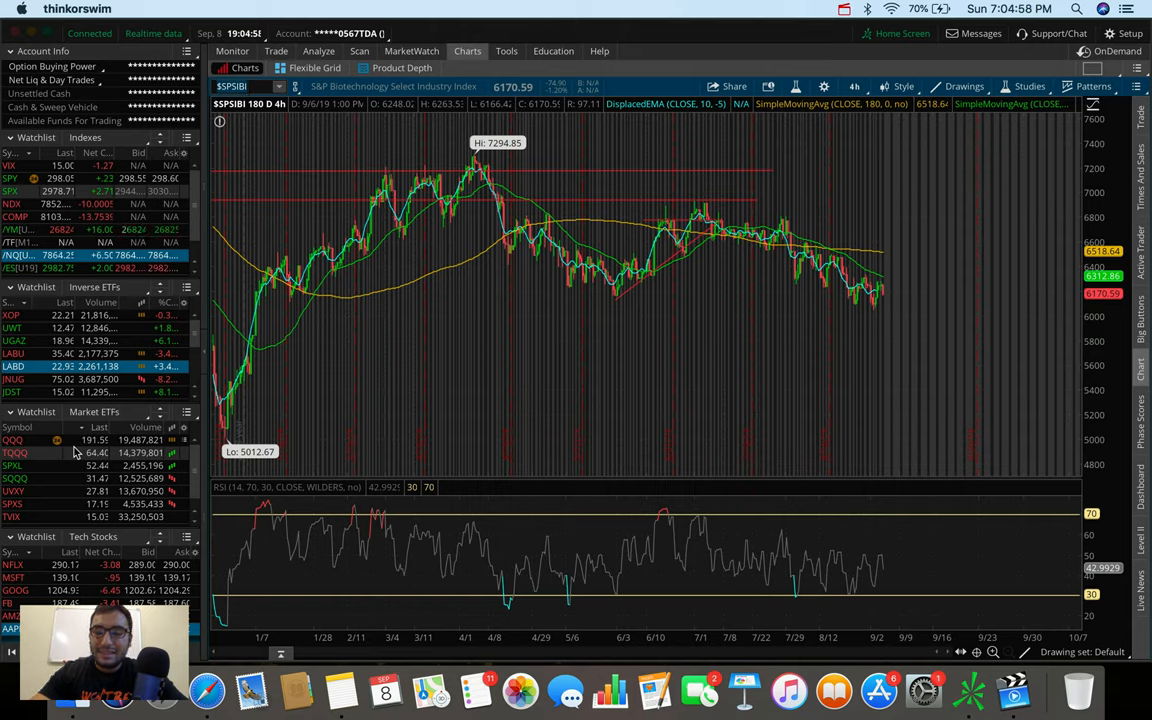
pyautogui.click(862, 8)
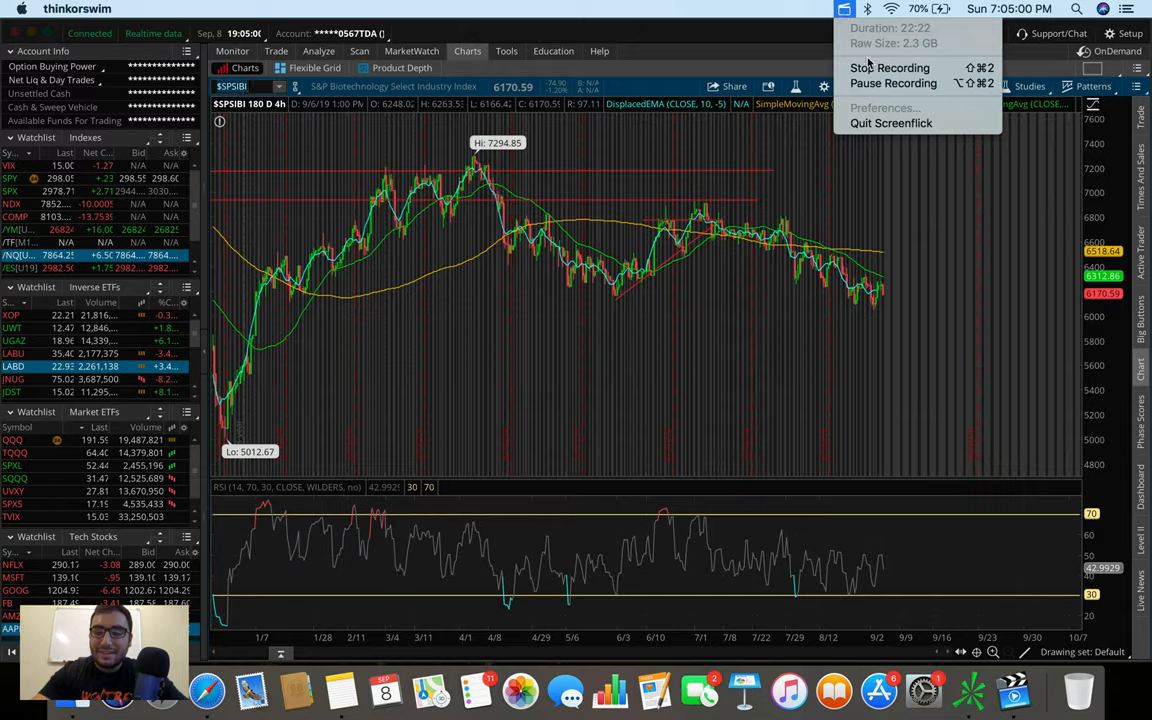